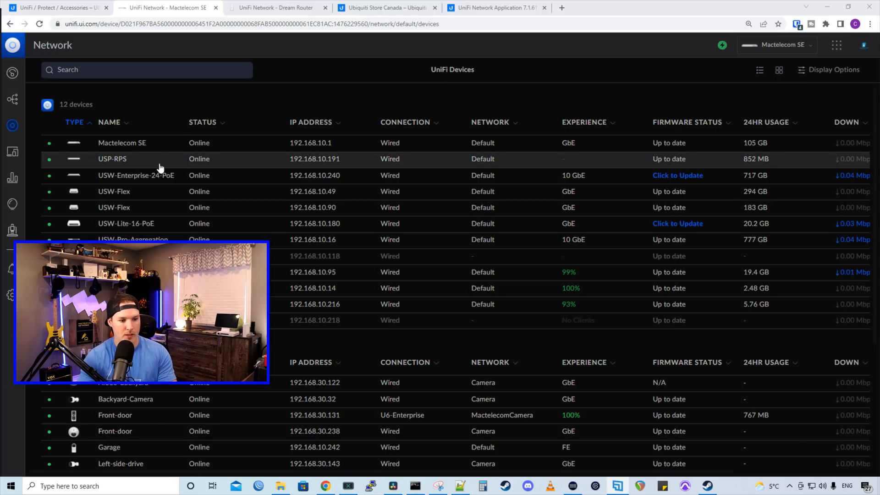
# Show the USW-Enterprise-24-PoE switch's Port Insights page with per-port PoE, speed and traffic
pyautogui.click(136, 175)
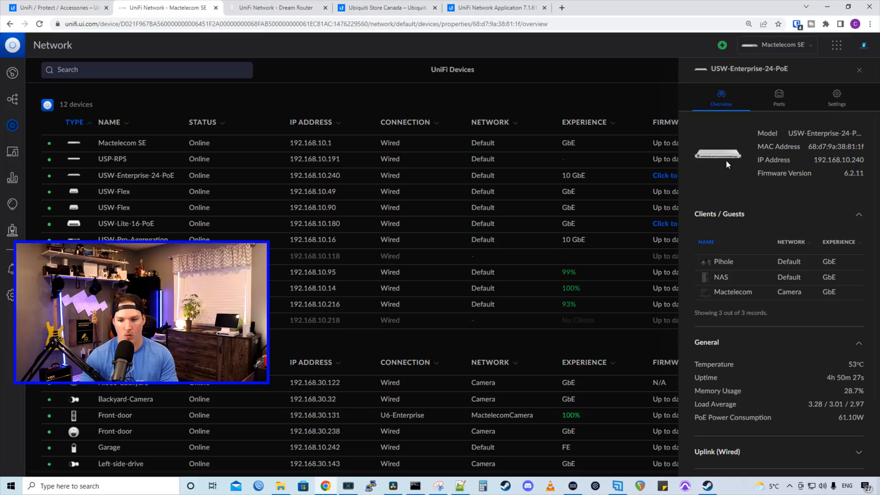
pyautogui.click(778, 95)
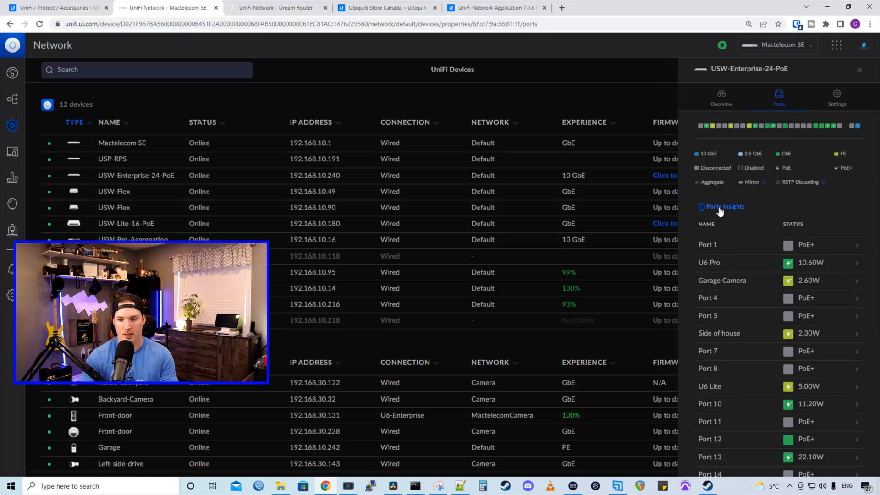
pyautogui.click(724, 207)
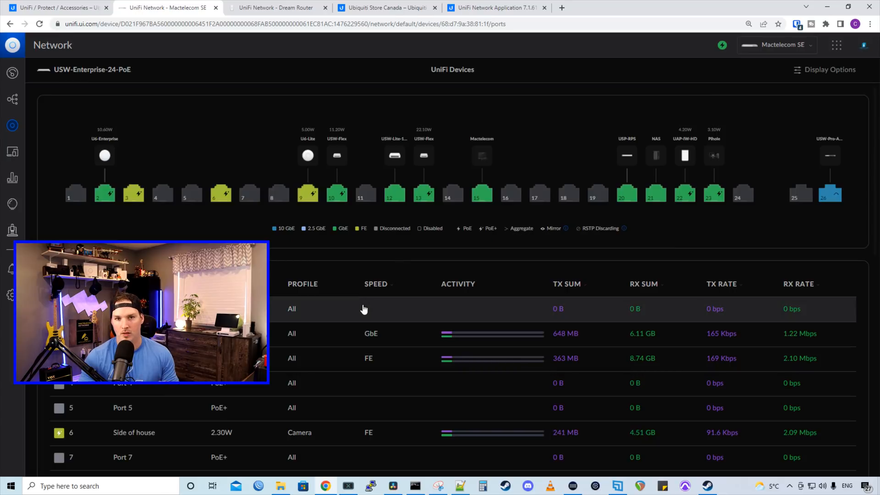
pyautogui.moveTo(234, 119)
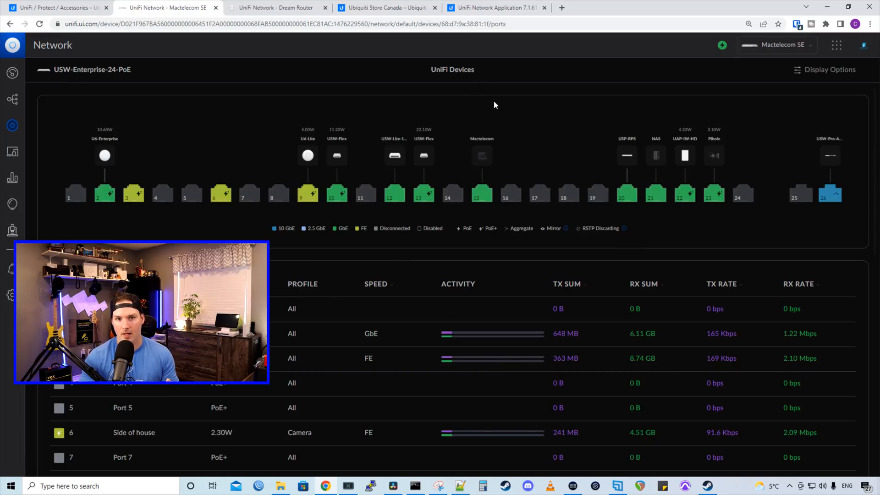
pyautogui.scroll(-3)
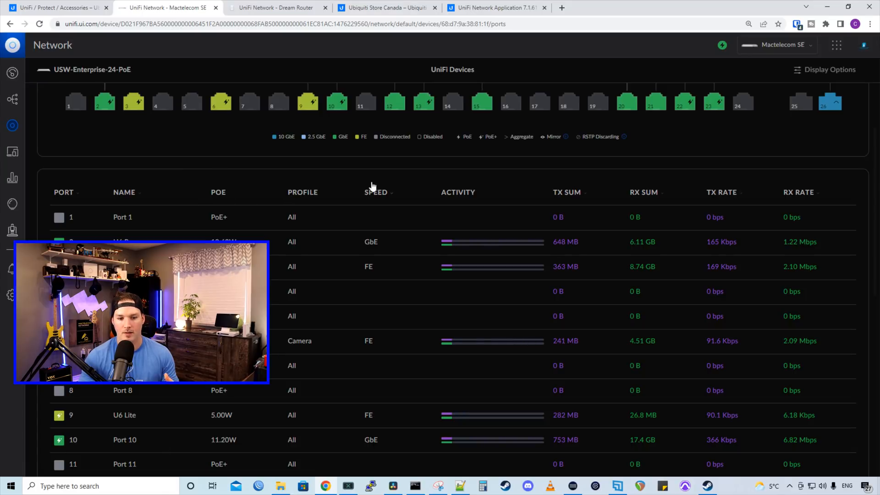
pyautogui.moveTo(526, 190)
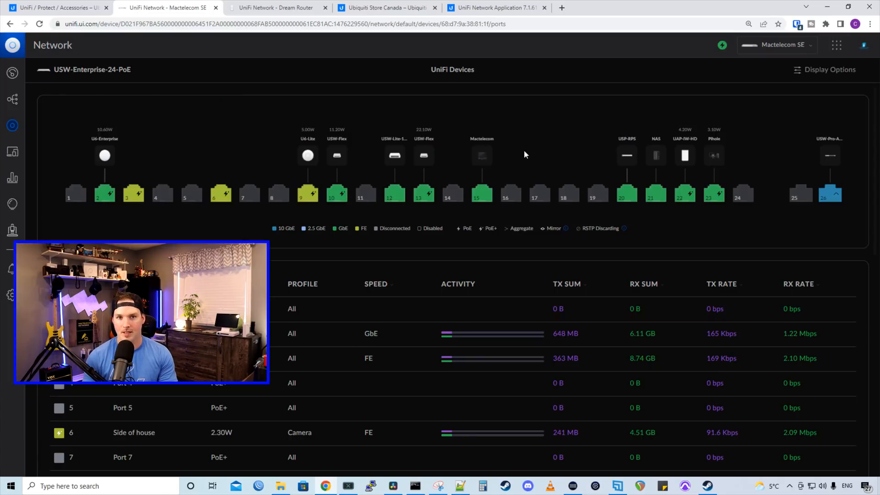
pyautogui.moveTo(505, 196)
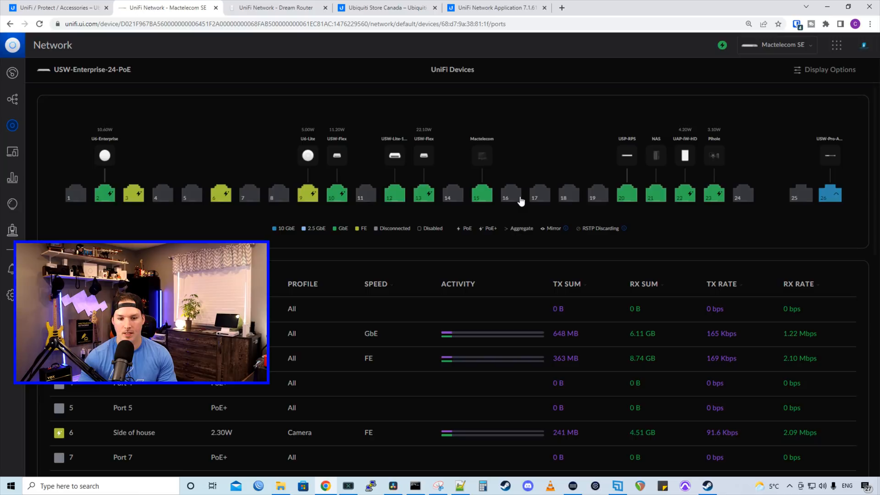
# Multi-select ports 16, 17, 18 and 19 in the port diagram for shared editing
pyautogui.click(569, 193)
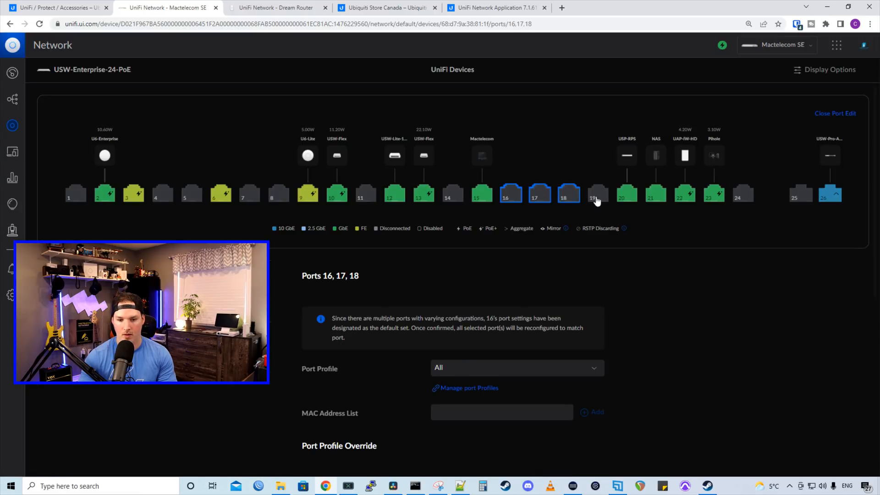
pyautogui.click(597, 194)
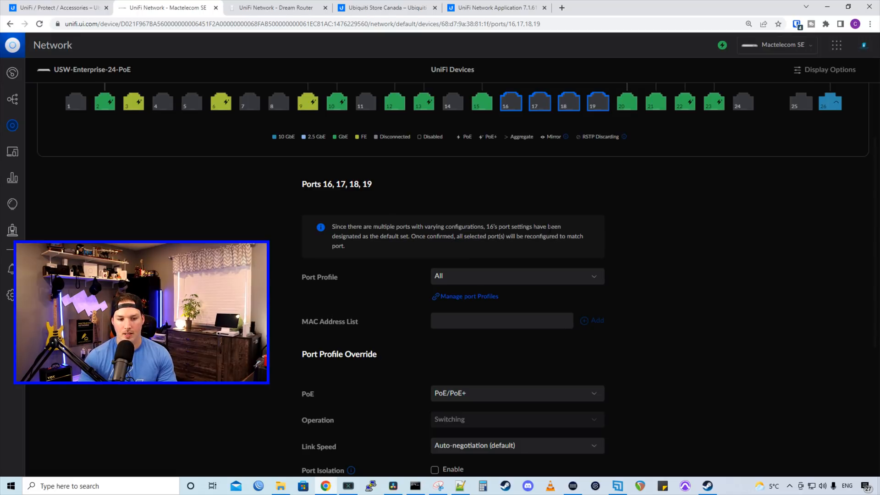
pyautogui.moveTo(462, 243)
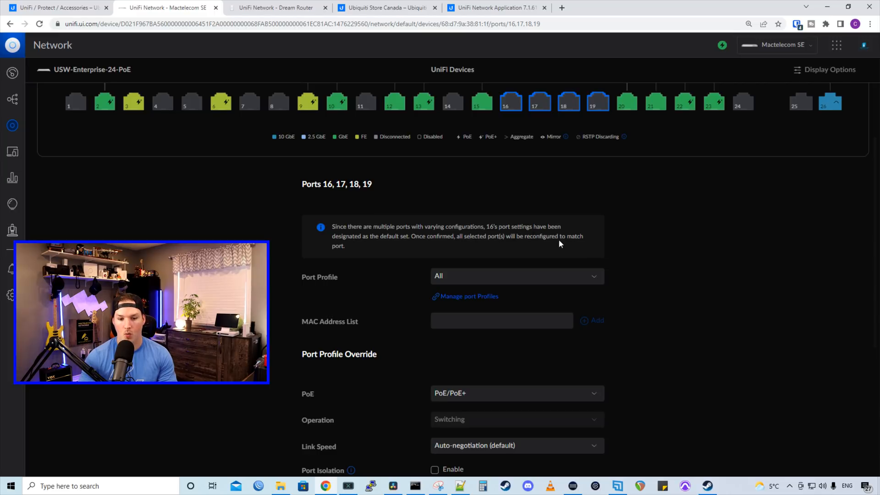
pyautogui.moveTo(681, 246)
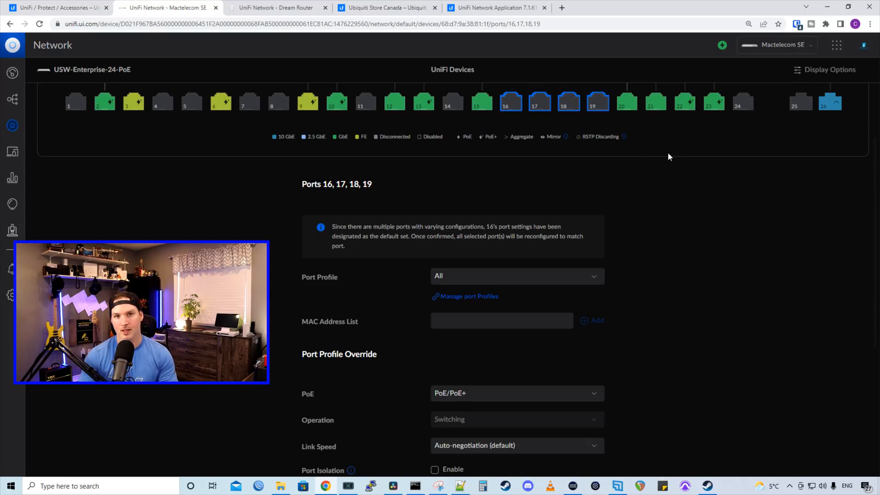
pyautogui.moveTo(623, 256)
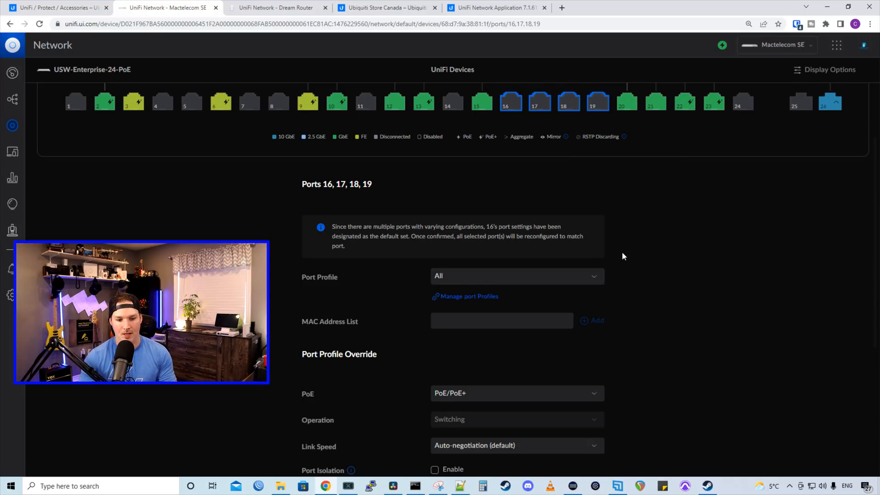
pyautogui.moveTo(329, 282)
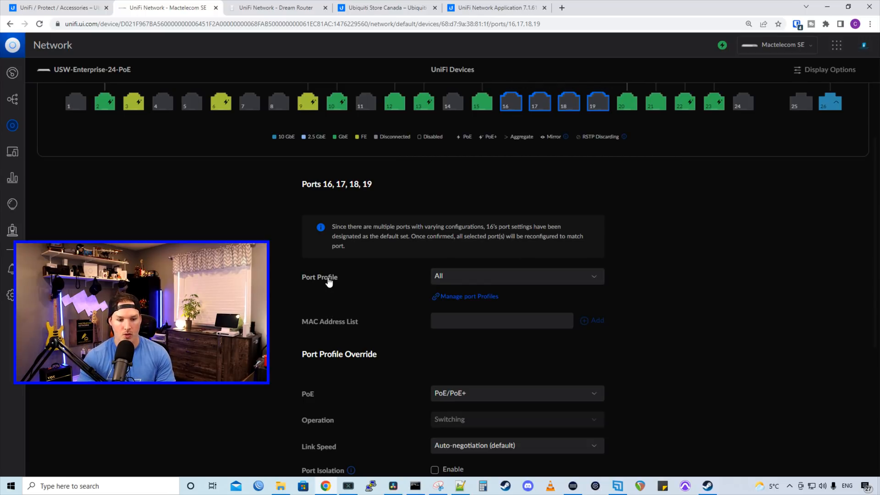
pyautogui.click(514, 276)
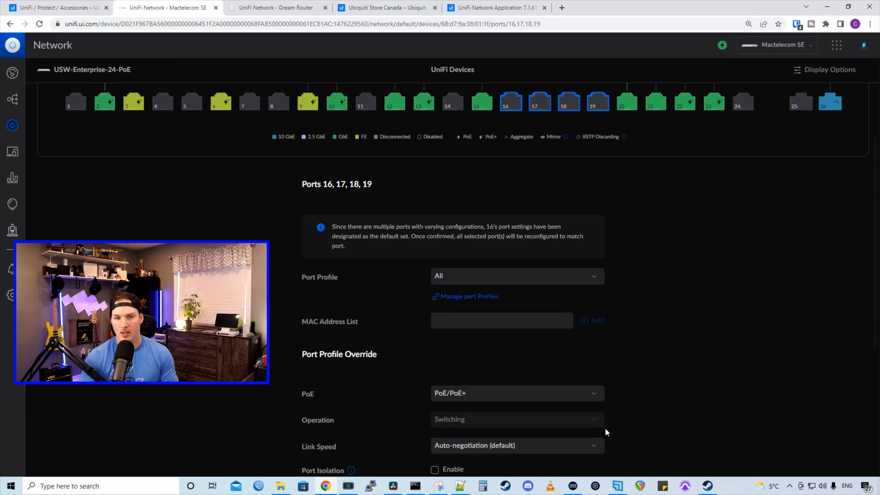
pyautogui.scroll(-3)
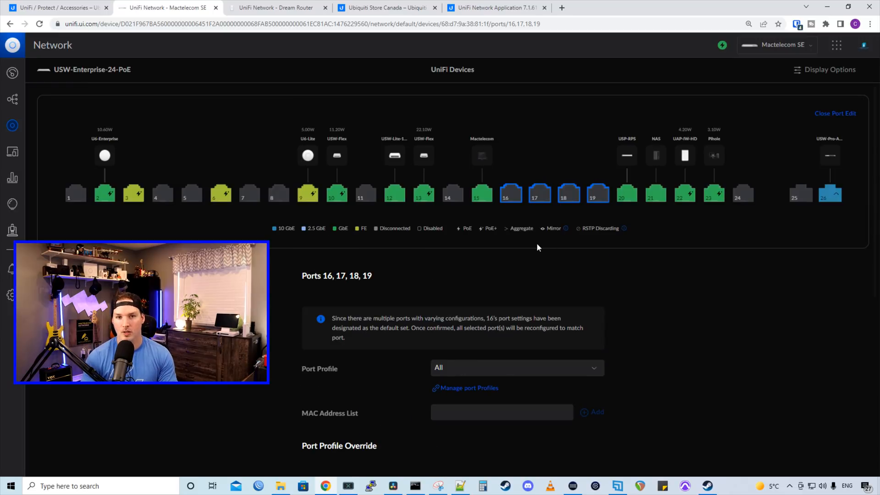
pyautogui.moveTo(549, 201)
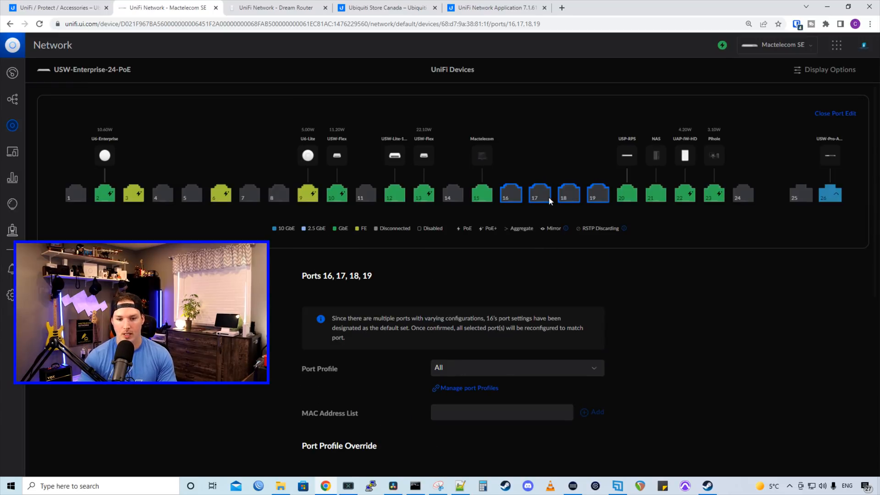
# Set port 16's Operation mode to Aggregate
pyautogui.click(509, 194)
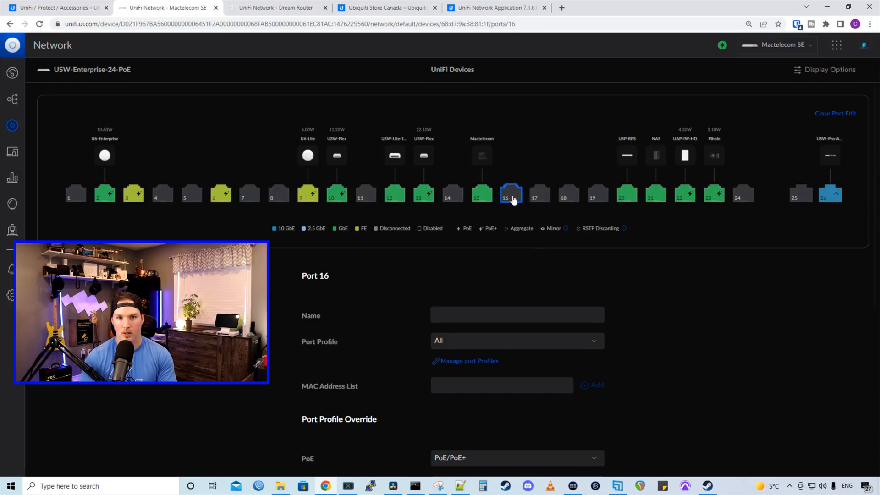
pyautogui.scroll(-3)
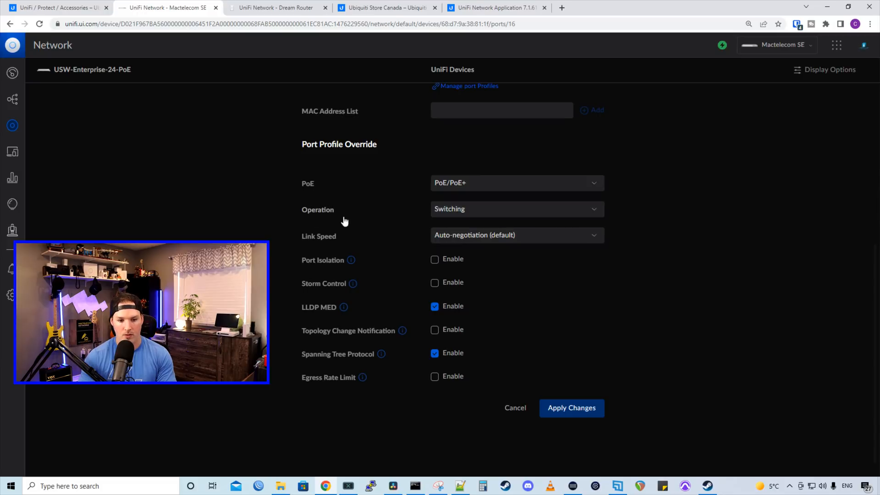
pyautogui.click(515, 209)
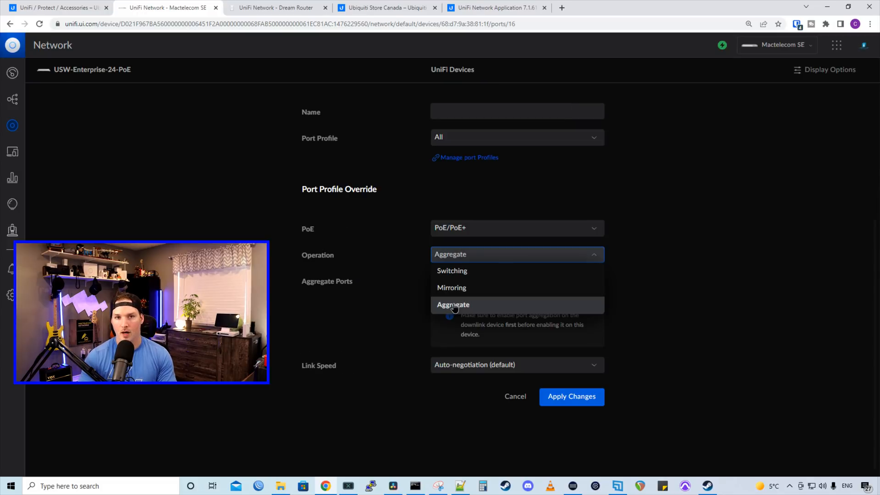
pyautogui.click(453, 304)
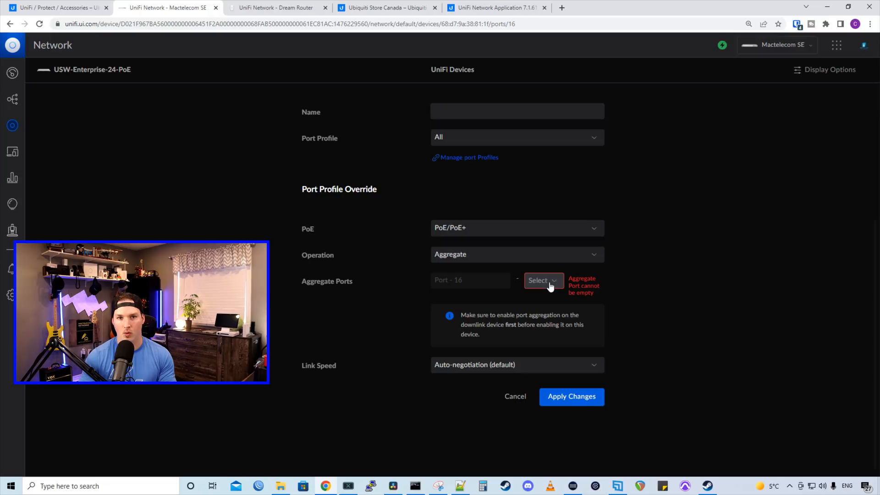
# Choose Port 19 as the aggregation end and apply the 16–19 aggregated link
pyautogui.click(541, 280)
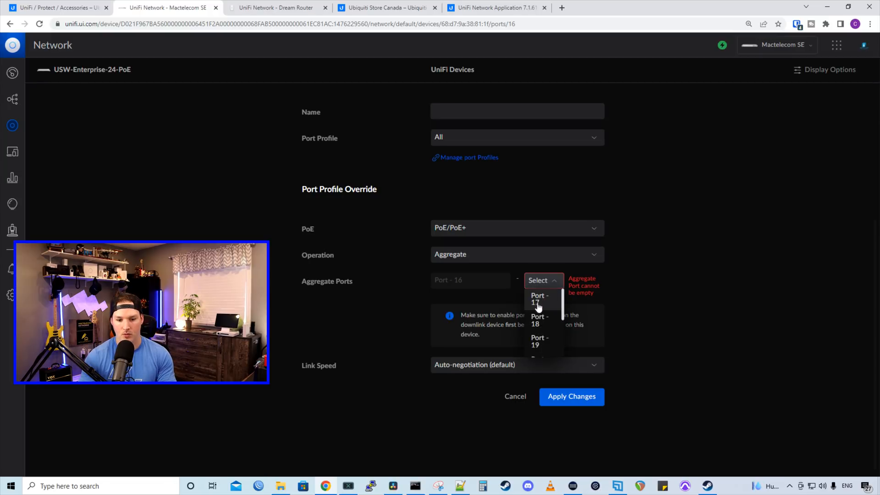
pyautogui.click(539, 337)
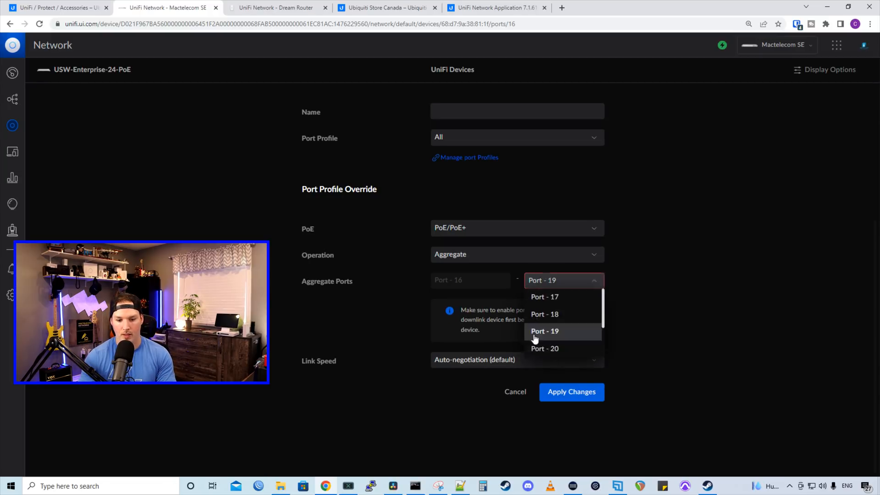
pyautogui.click(544, 331)
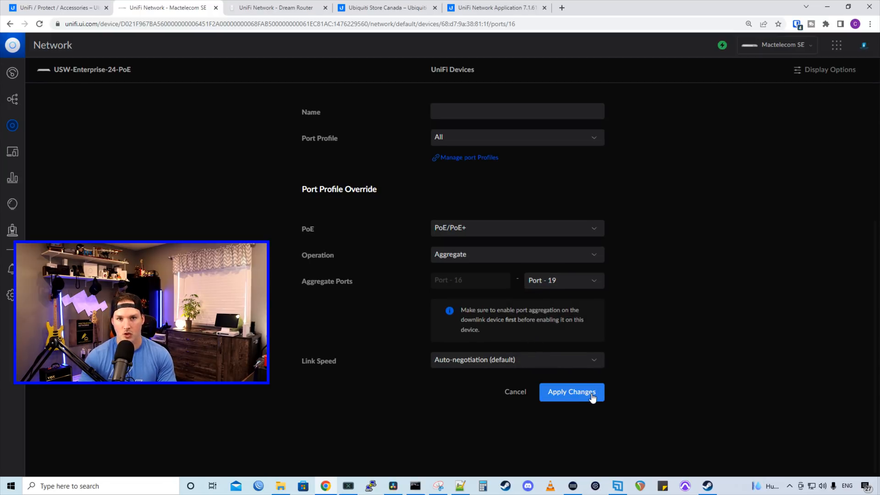
pyautogui.click(571, 392)
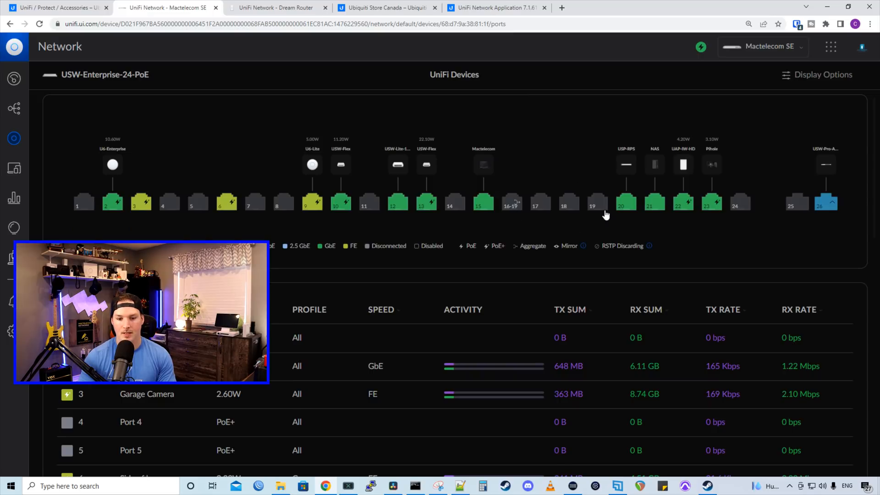
pyautogui.moveTo(553, 250)
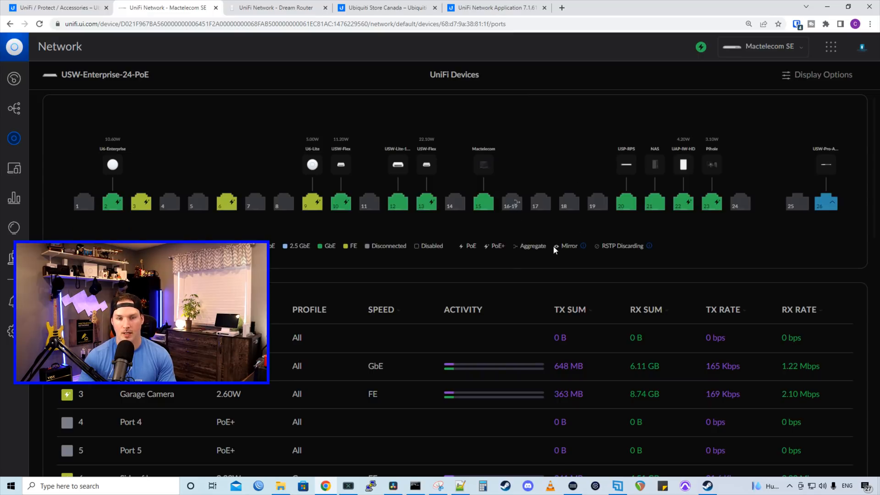
pyautogui.moveTo(574, 218)
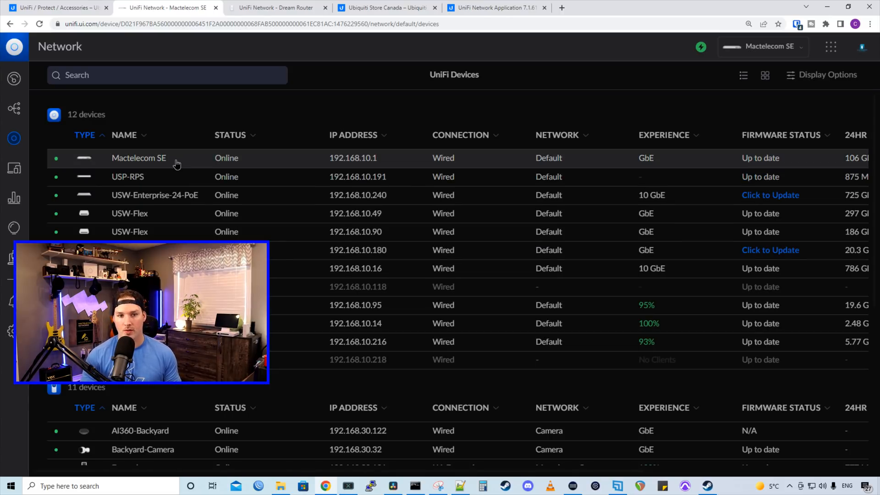
# Show the Mactelecom SE gateway's Configure Interfaces view for its WAN and LAN ports
pyautogui.click(139, 158)
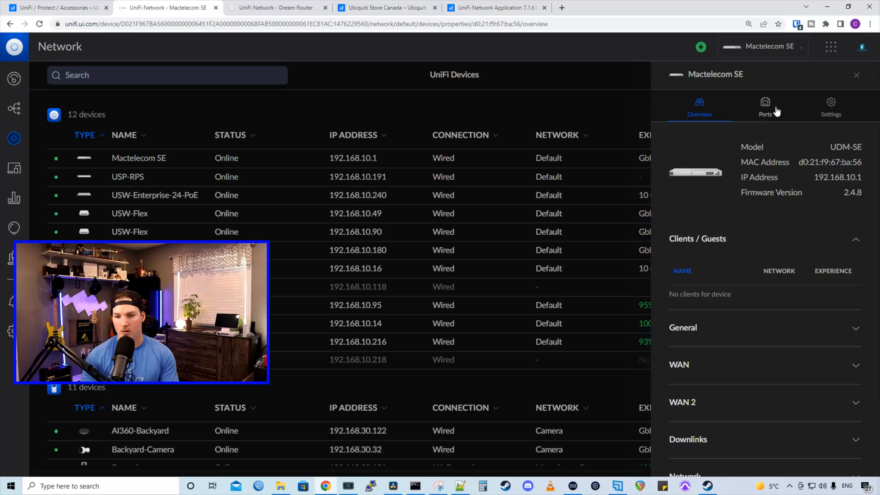
pyautogui.click(764, 105)
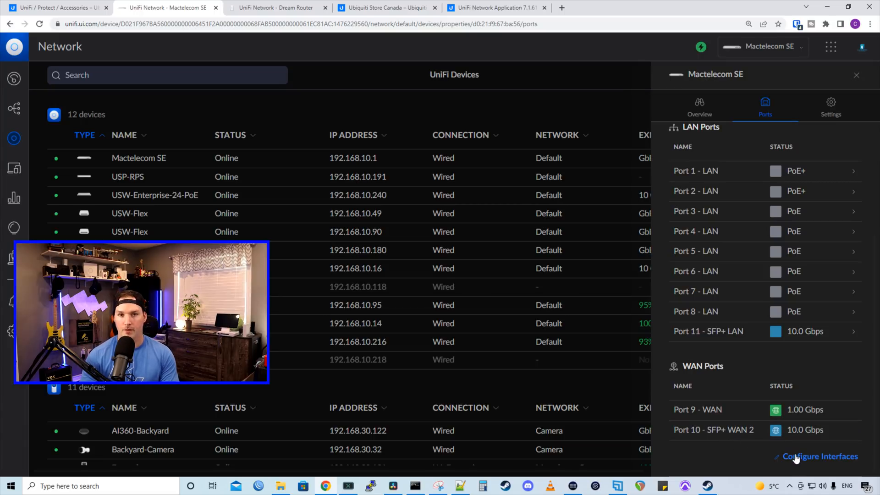
pyautogui.click(819, 456)
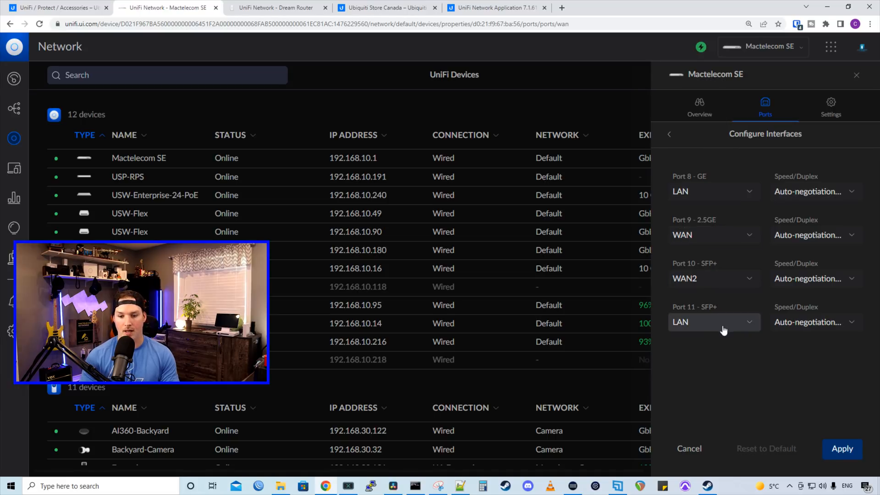
# Review port 11's role options and keep it assigned as LAN alongside WAN port 9 and WAN2 port 10
pyautogui.click(713, 321)
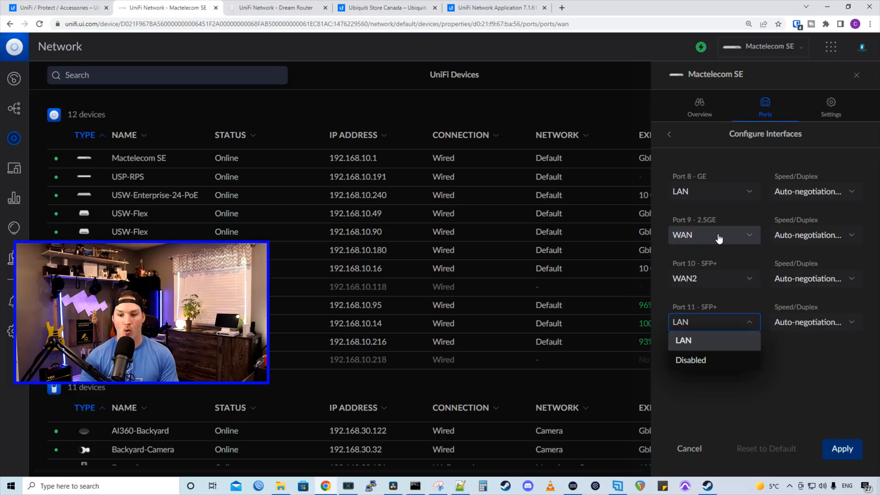
pyautogui.click(713, 235)
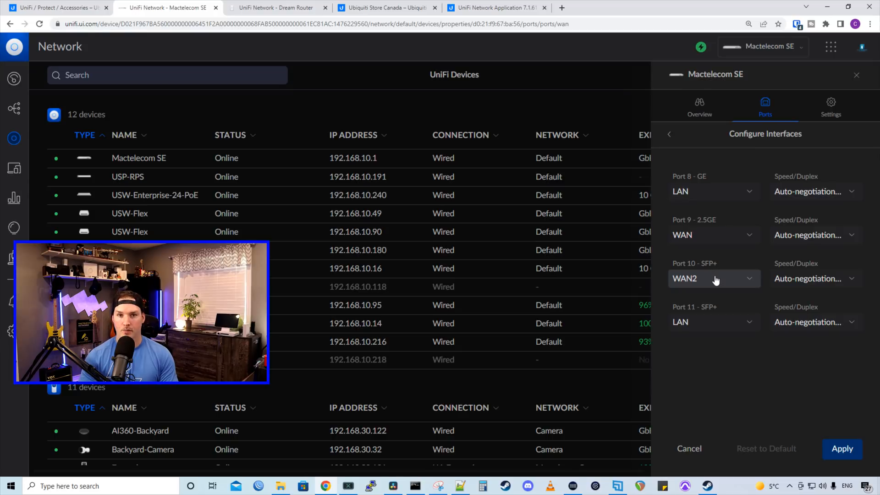
pyautogui.click(713, 278)
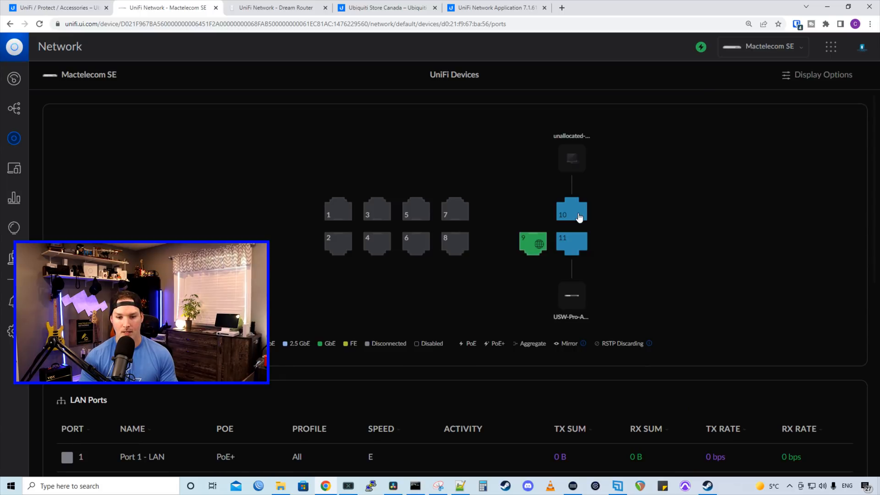
# Review port 10's Port Profile and Link Speed, then return to the UniFi devices list
pyautogui.click(571, 214)
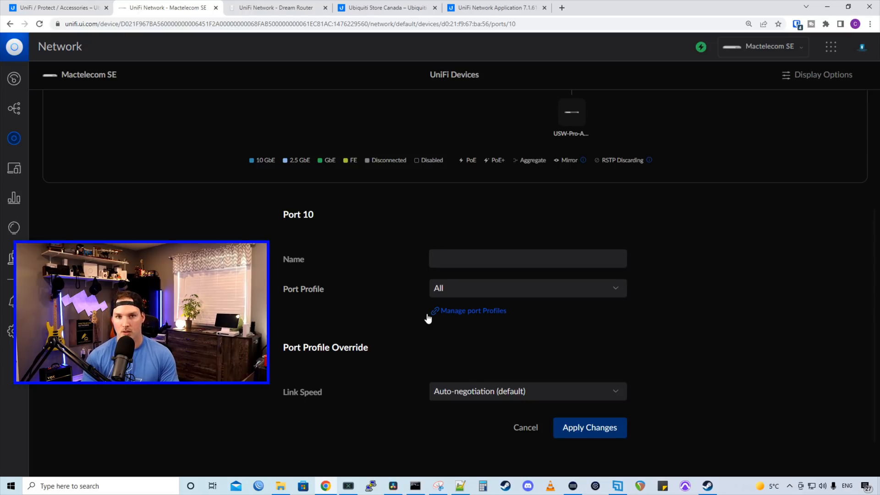
pyautogui.moveTo(93, 206)
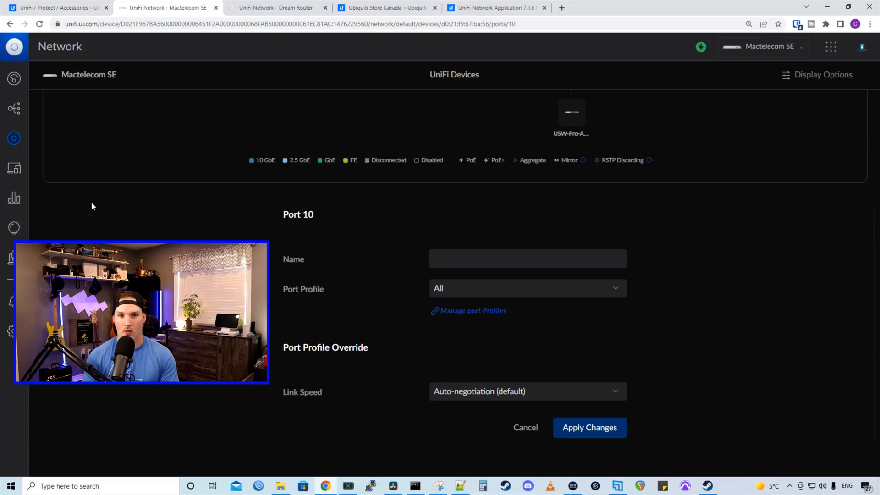
pyautogui.click(525, 427)
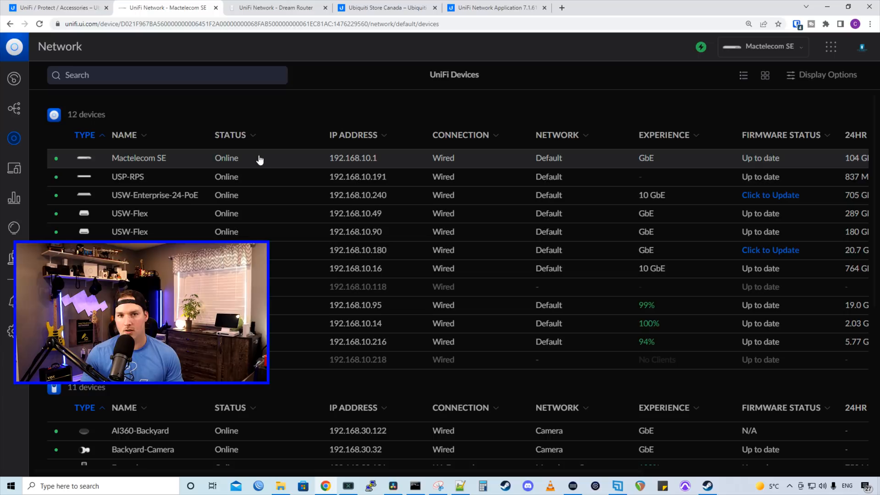
# Review the USW-Enterprise-24-PoE overview listing its five connected clients
pyautogui.click(155, 195)
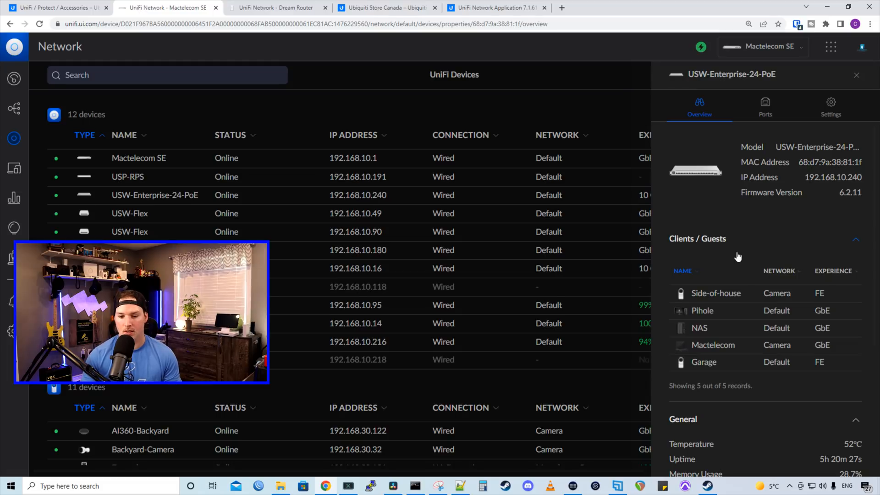
pyautogui.moveTo(691, 317)
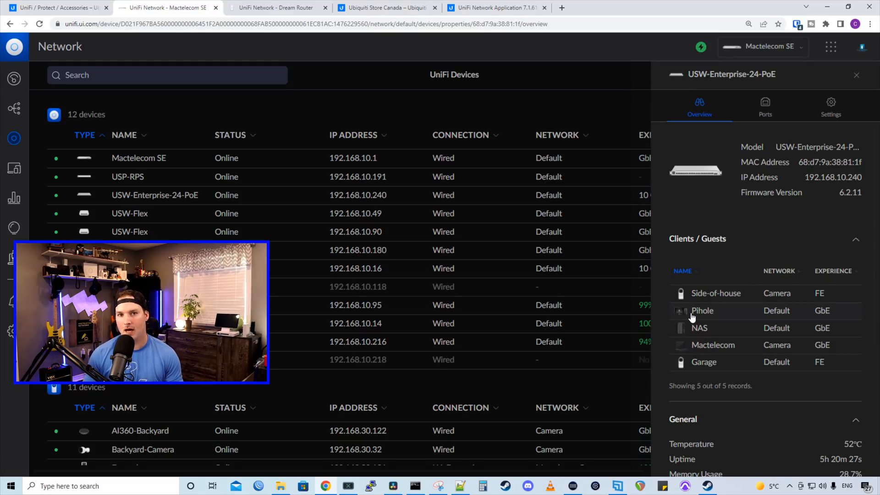
pyautogui.moveTo(772, 291)
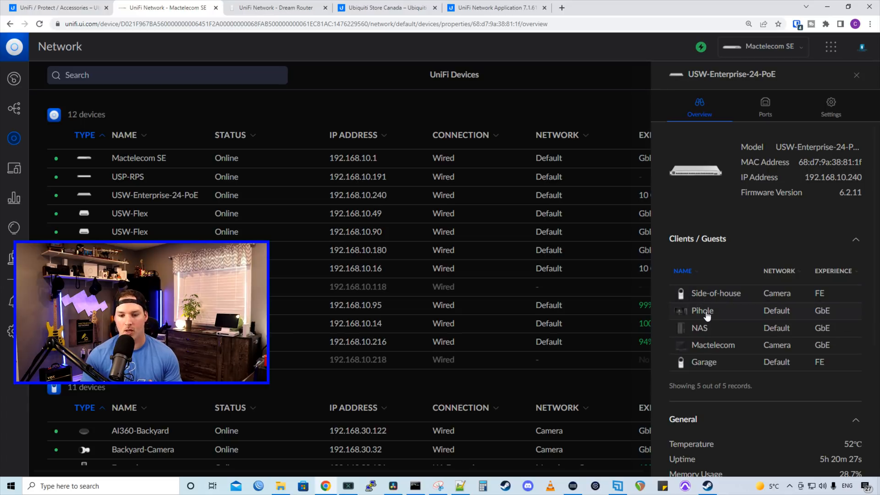
pyautogui.moveTo(713, 351)
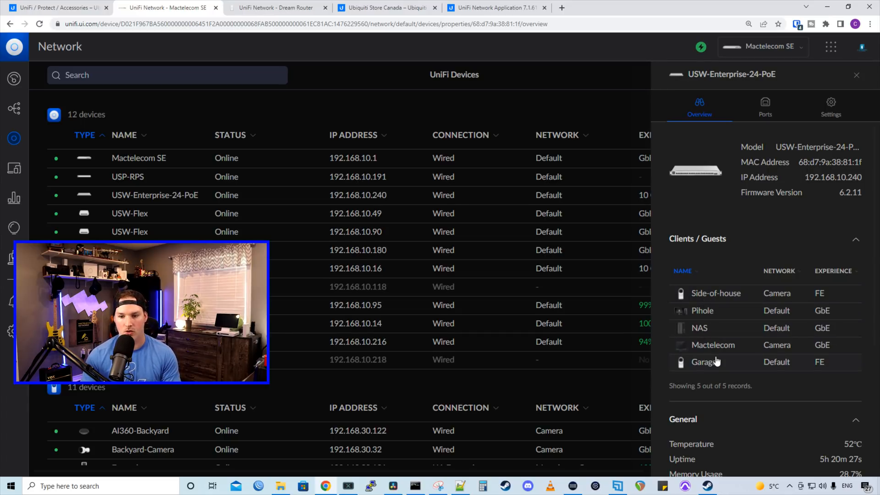
pyautogui.scroll(-3)
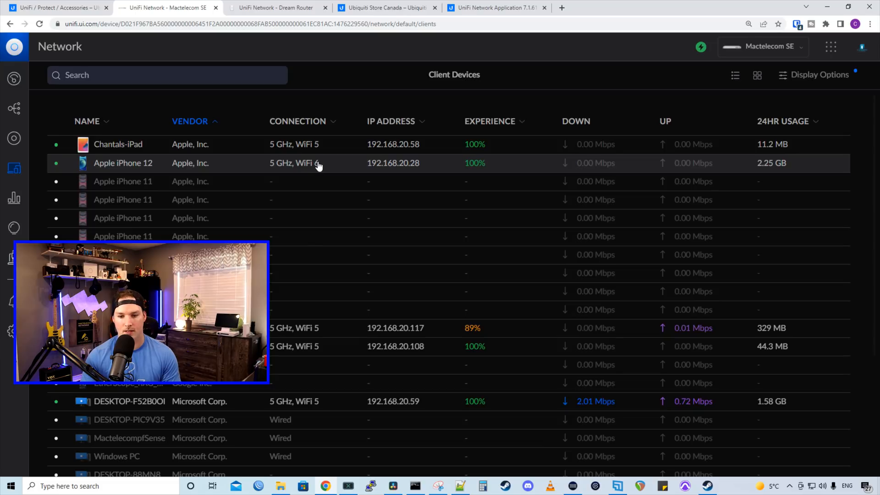
# Review the Apple iPhone 12's client connection details and close them
pyautogui.click(123, 163)
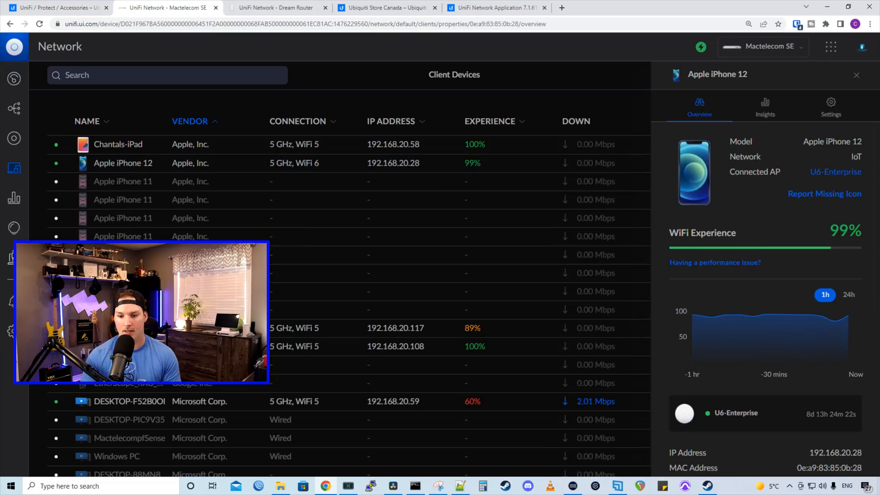
pyautogui.scroll(-3)
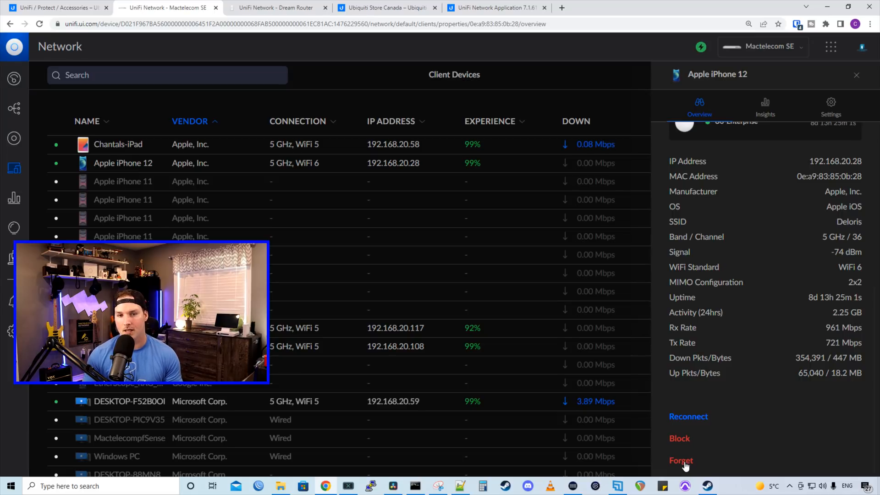
pyautogui.click(855, 75)
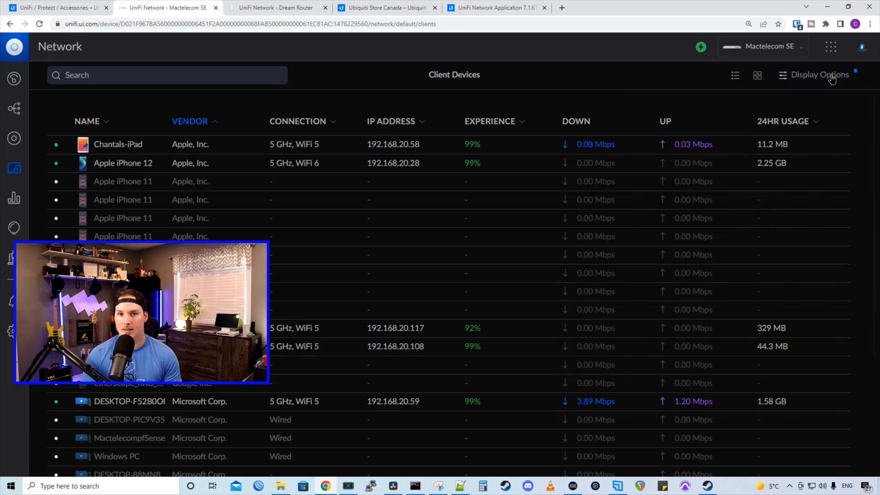
# Untick the Users client filter in Display Options and go to Statistics > Traffic Overview
pyautogui.click(817, 74)
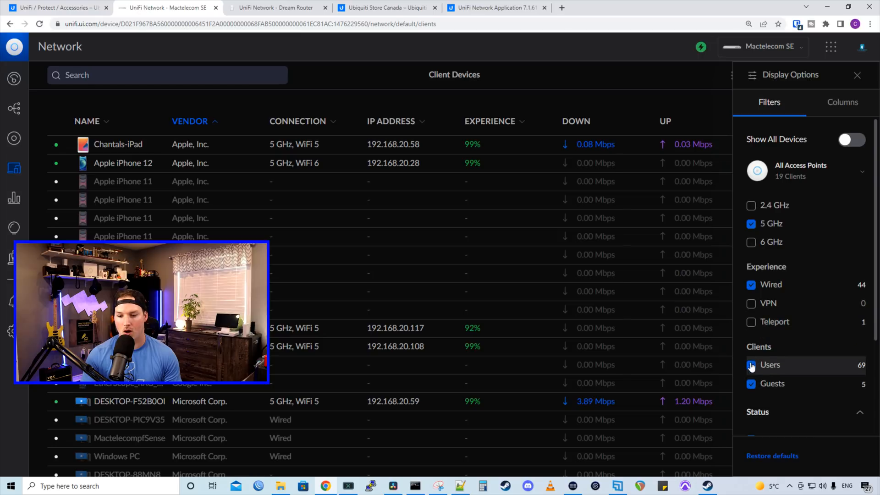
pyautogui.click(857, 74)
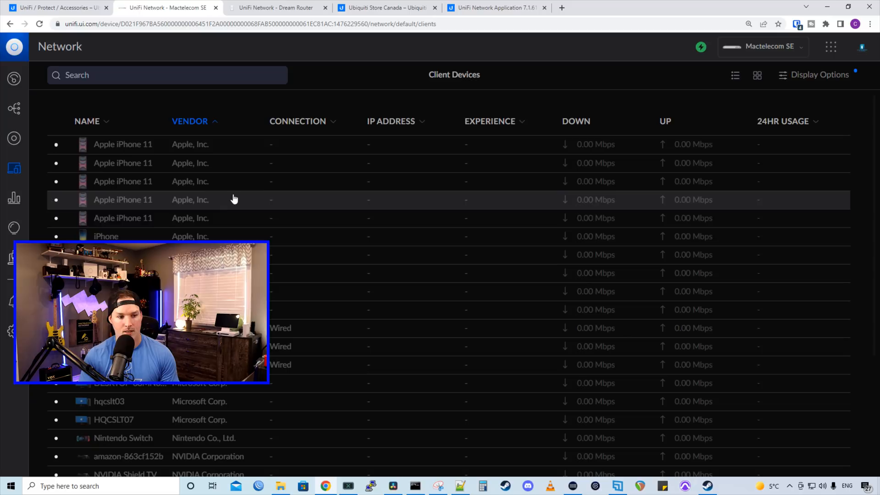
pyautogui.moveTo(180, 144)
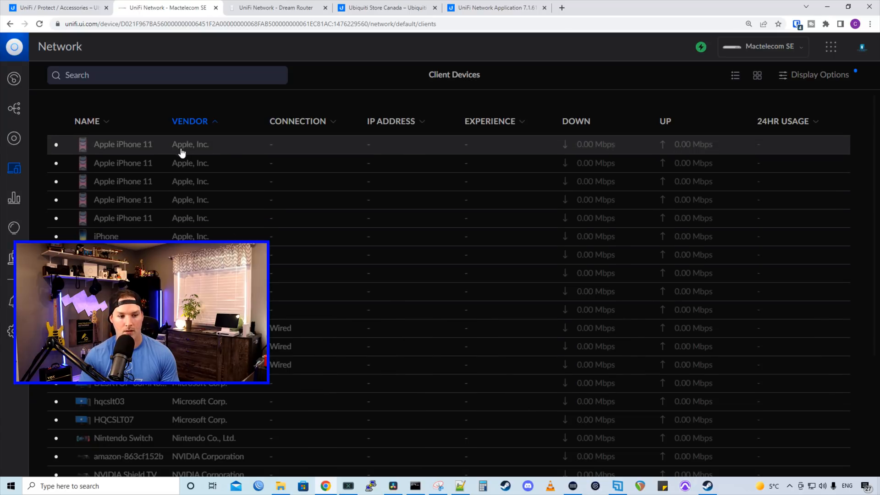
pyautogui.click(122, 143)
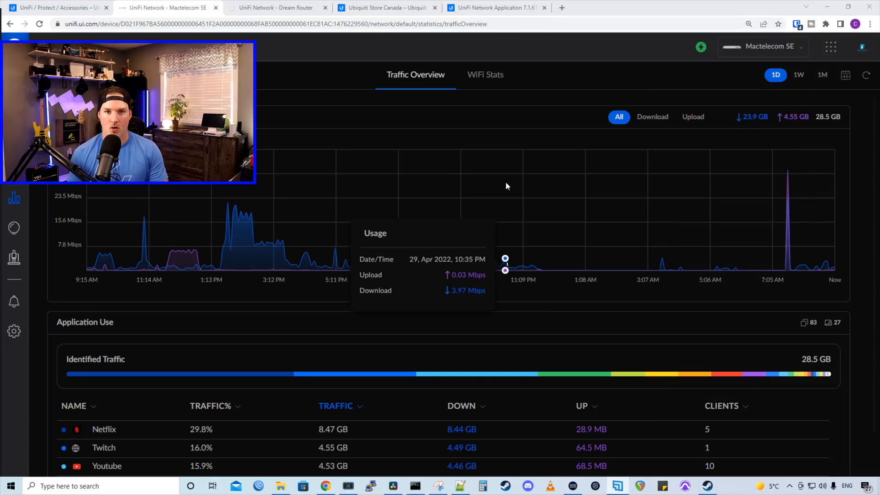
pyautogui.moveTo(483, 114)
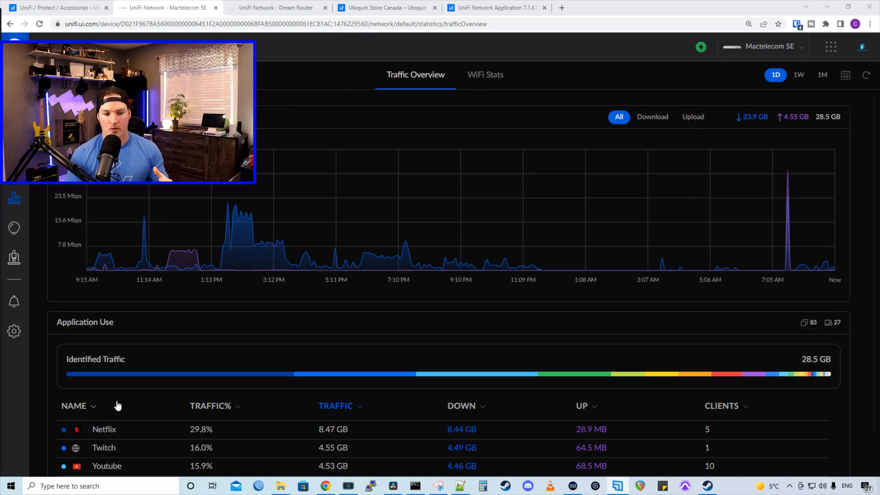
# Show upload traffic only in the chart and view Netflix's per-client usage breakdown
pyautogui.click(651, 117)
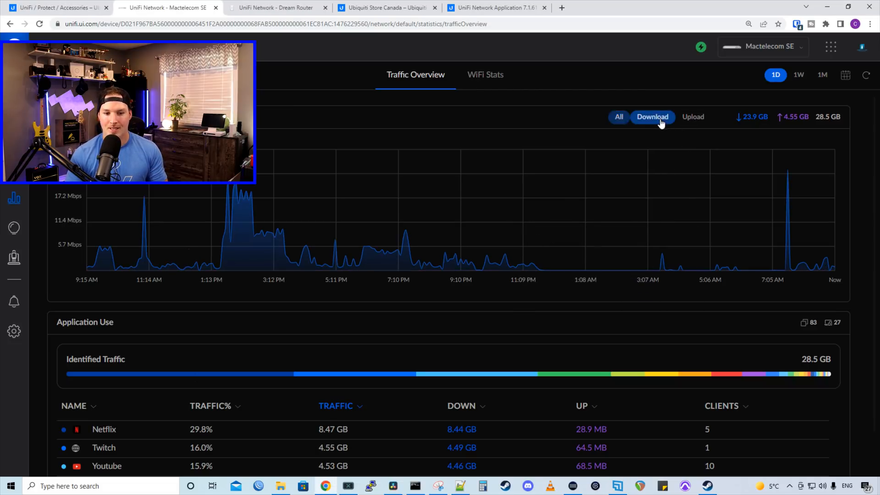
pyautogui.click(693, 116)
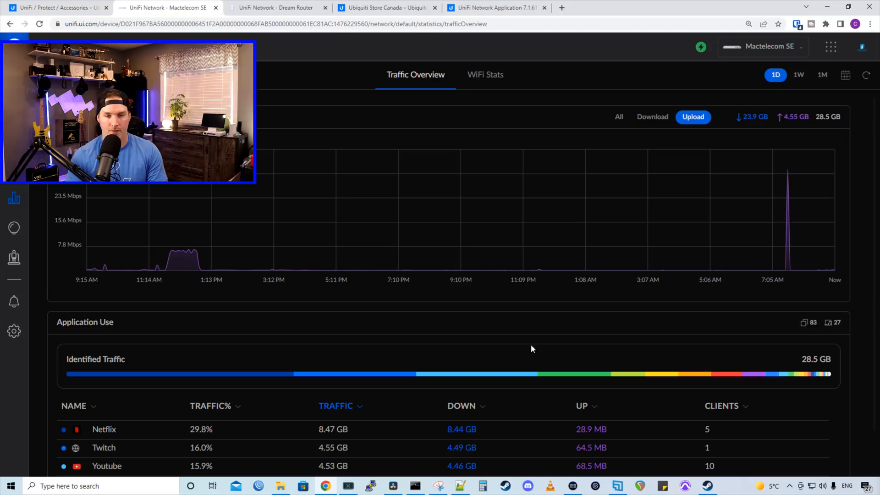
pyautogui.moveTo(235, 374)
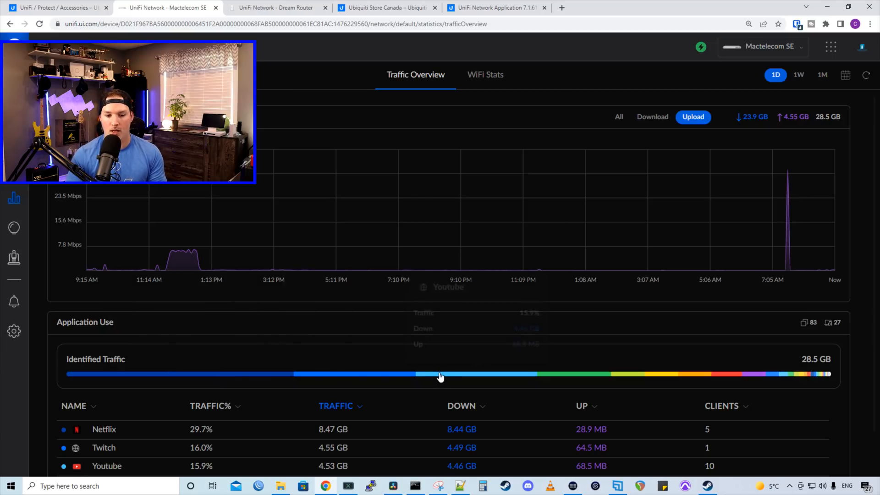
pyautogui.moveTo(438, 374)
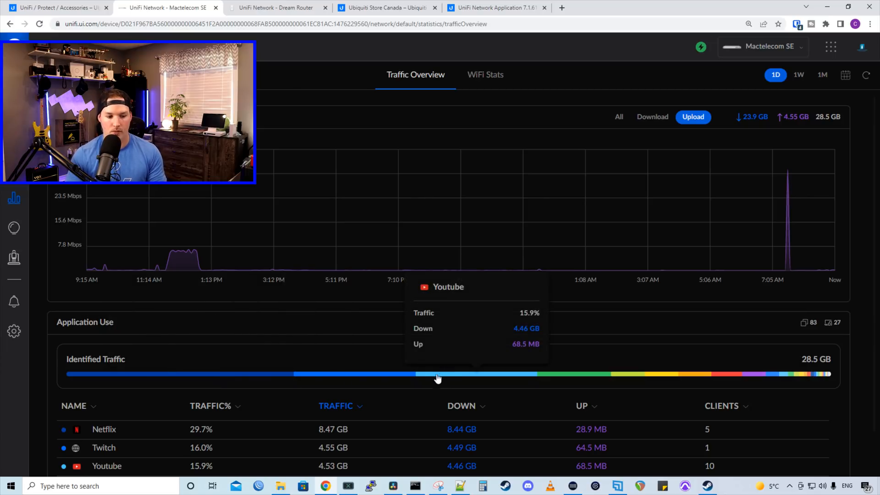
pyautogui.click(103, 429)
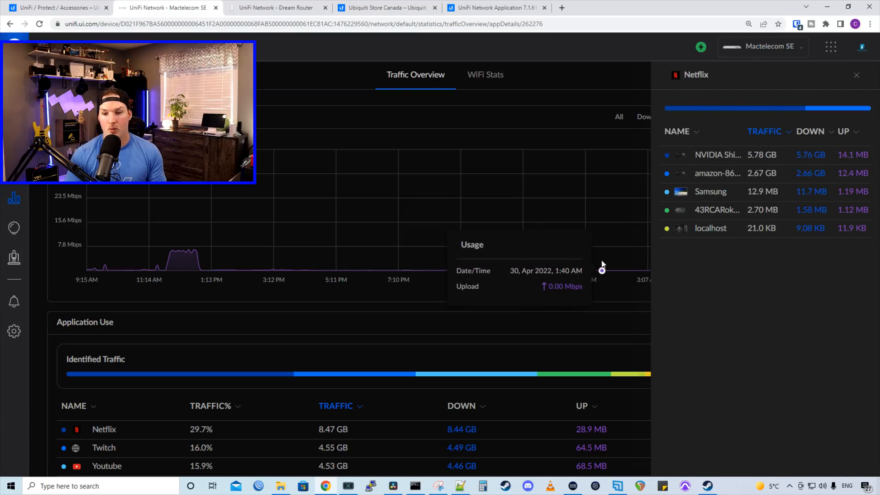
pyautogui.moveTo(860, 318)
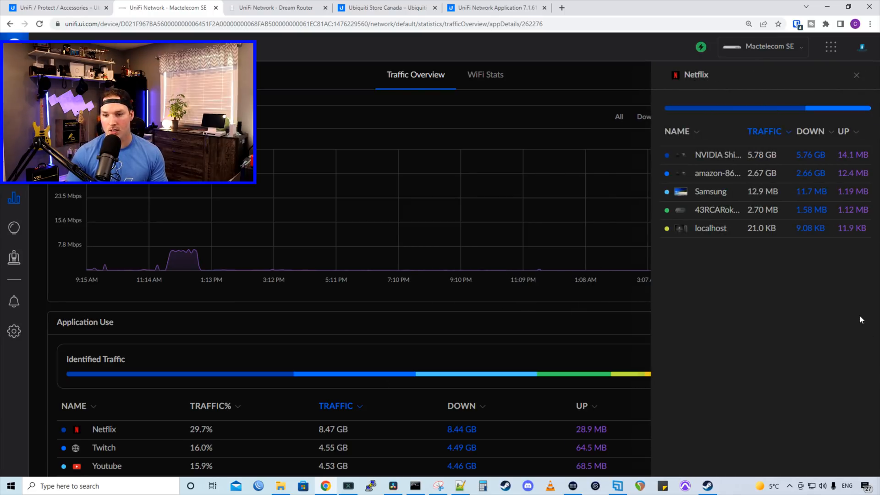
pyautogui.moveTo(843, 309)
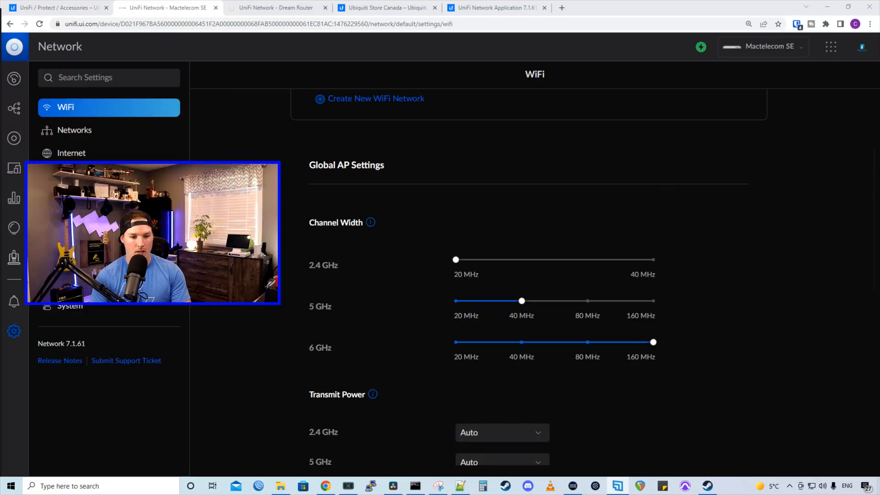
pyautogui.moveTo(386, 189)
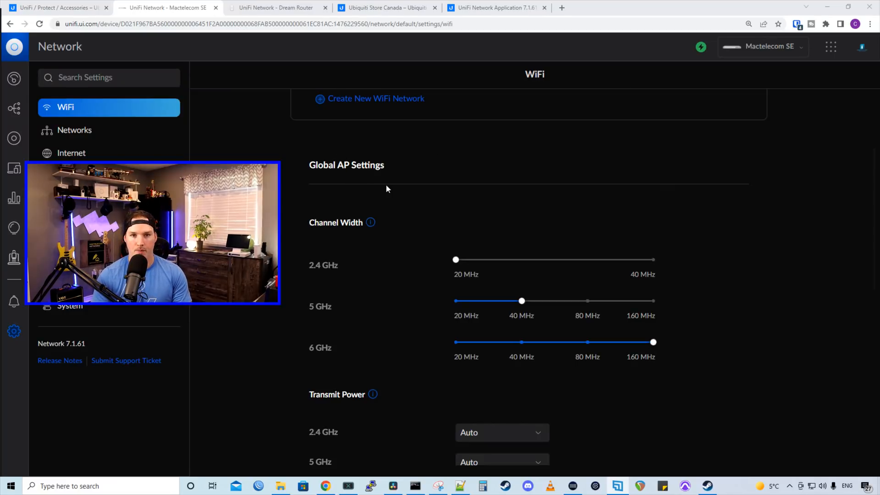
pyautogui.scroll(-3)
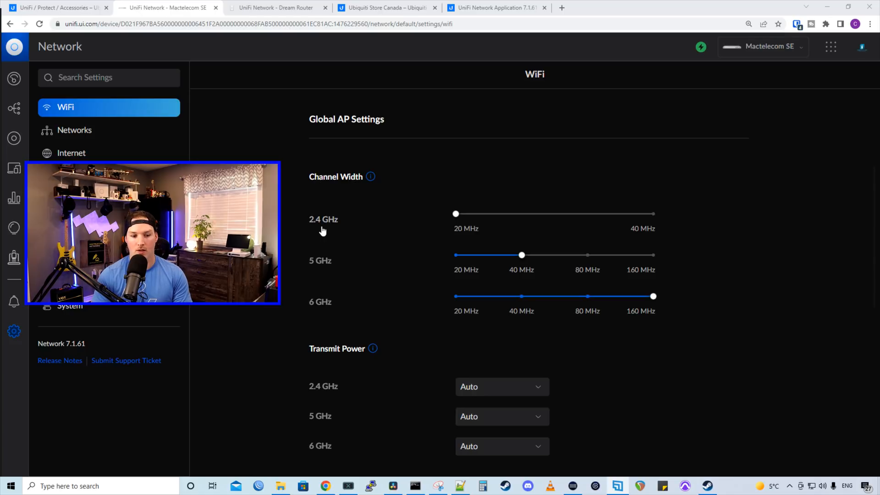
pyautogui.moveTo(327, 262)
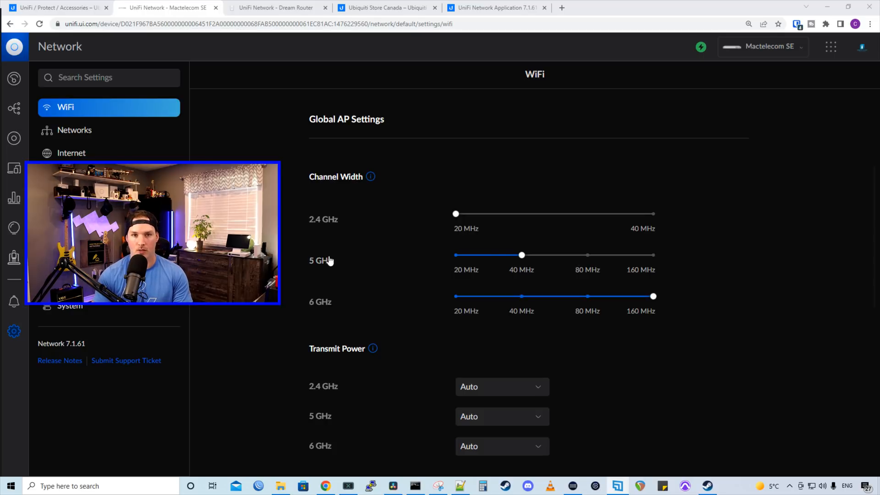
pyautogui.scroll(-3)
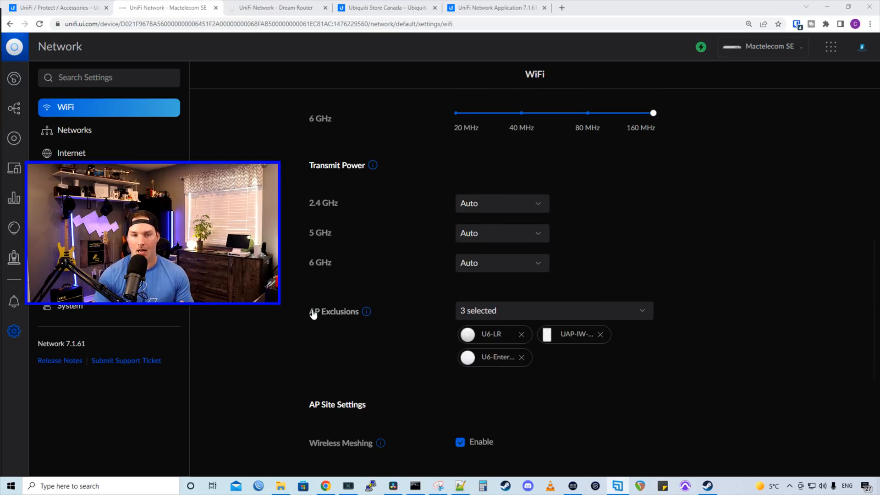
pyautogui.scroll(-3)
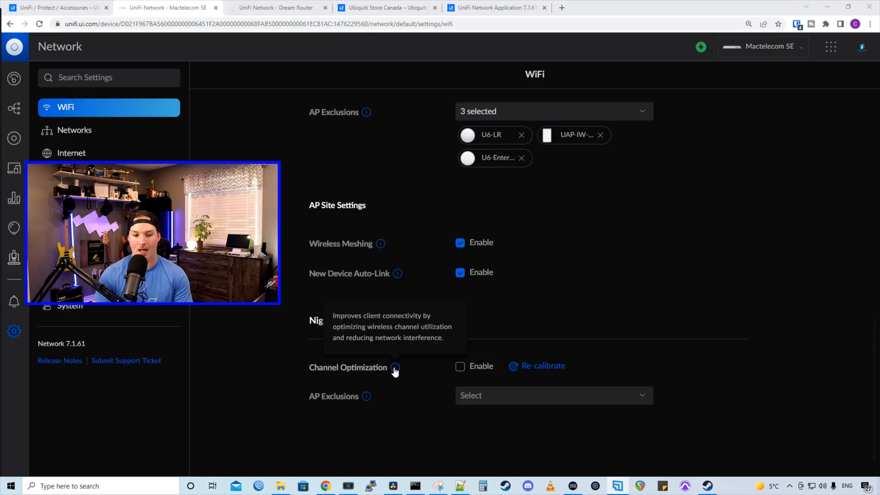
pyautogui.moveTo(452, 355)
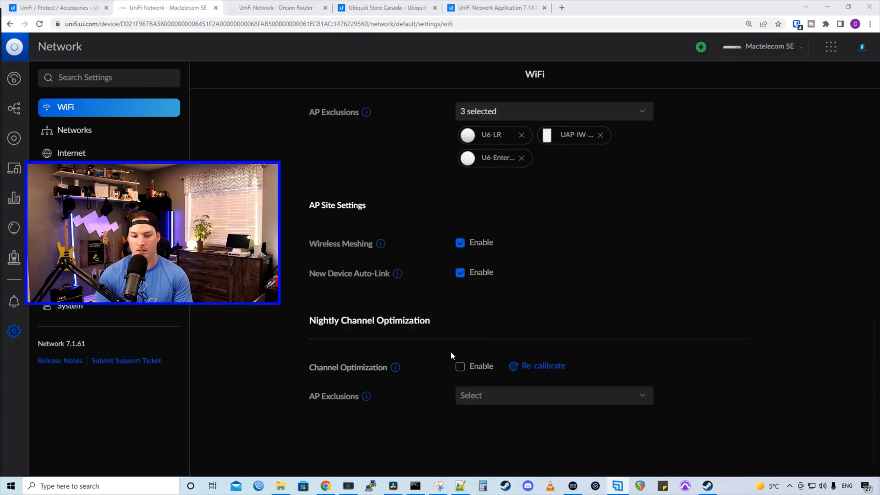
pyautogui.moveTo(553, 374)
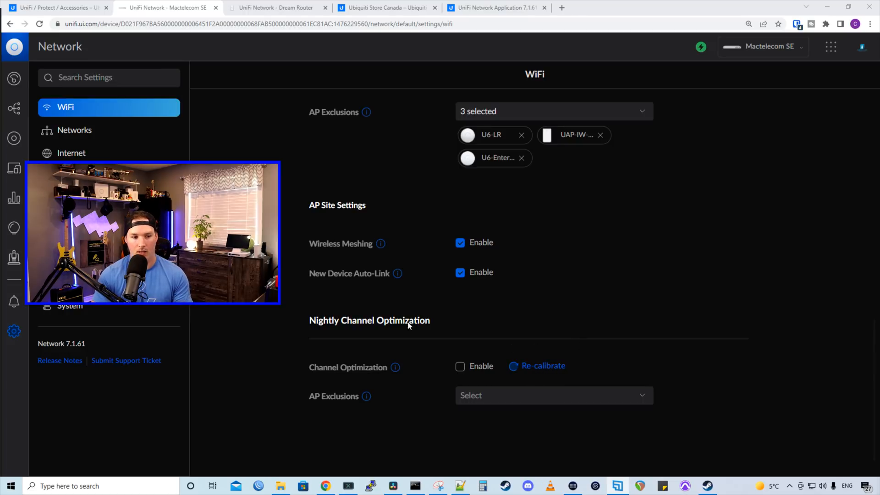
# Review the Internet settings with two WANs on Failover Only, then go to Traffic Management
pyautogui.click(72, 153)
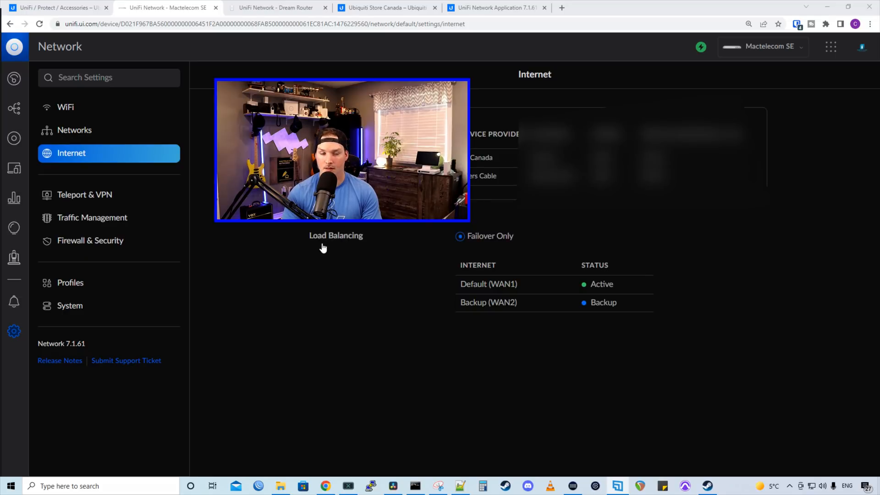
pyautogui.moveTo(354, 271)
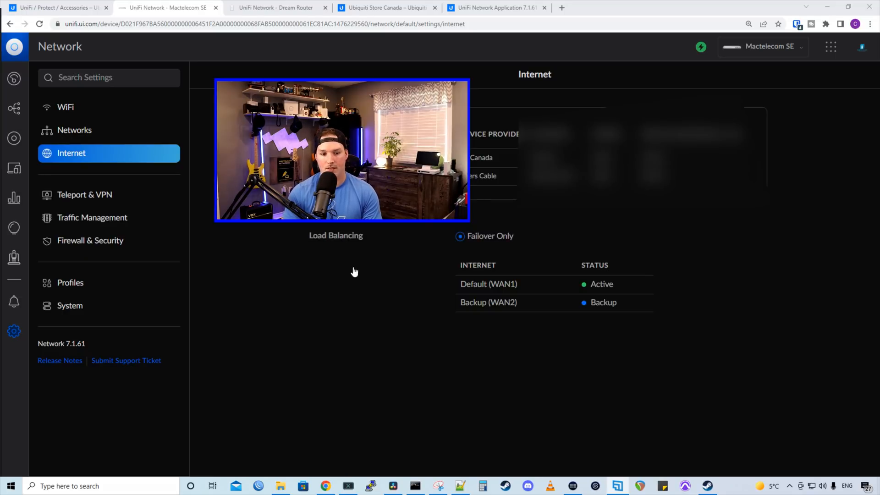
pyautogui.moveTo(385, 251)
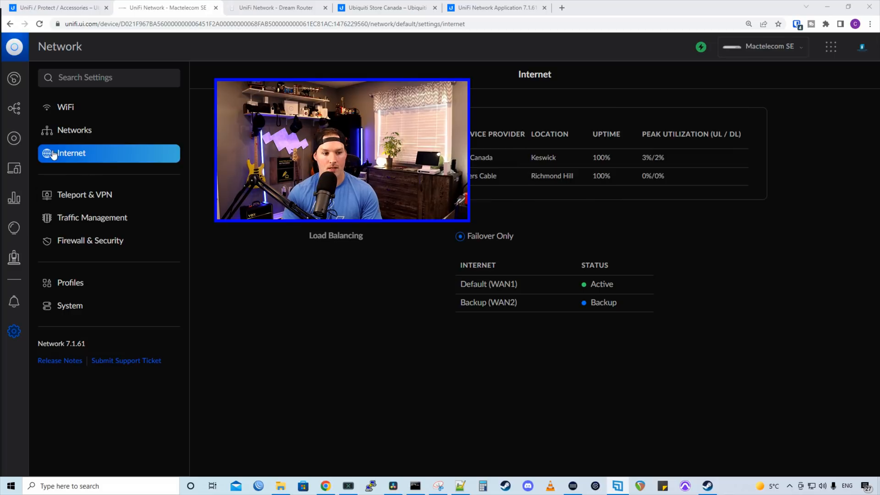
pyautogui.moveTo(276, 257)
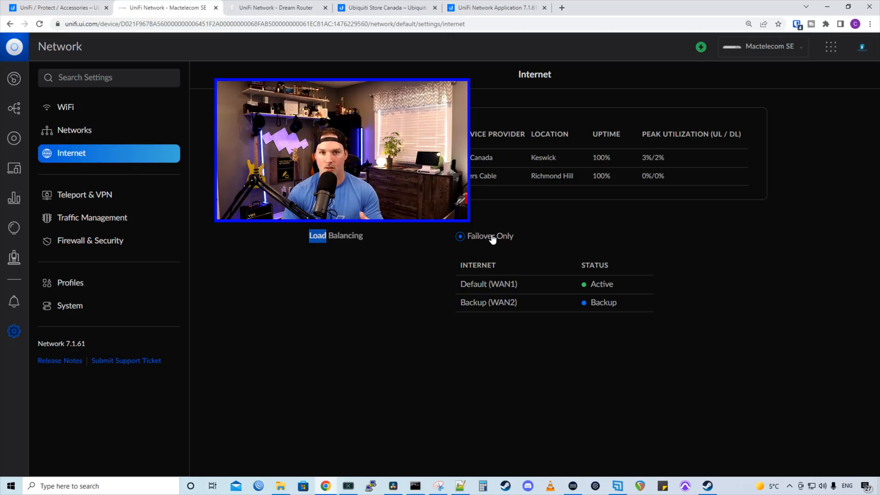
pyautogui.click(92, 218)
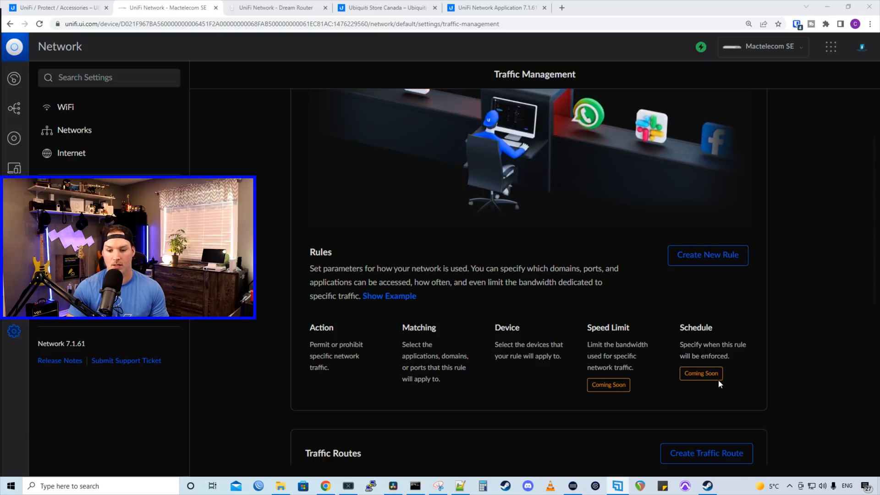
# Start a new Block traffic rule with Facebook as the app
pyautogui.scroll(-3)
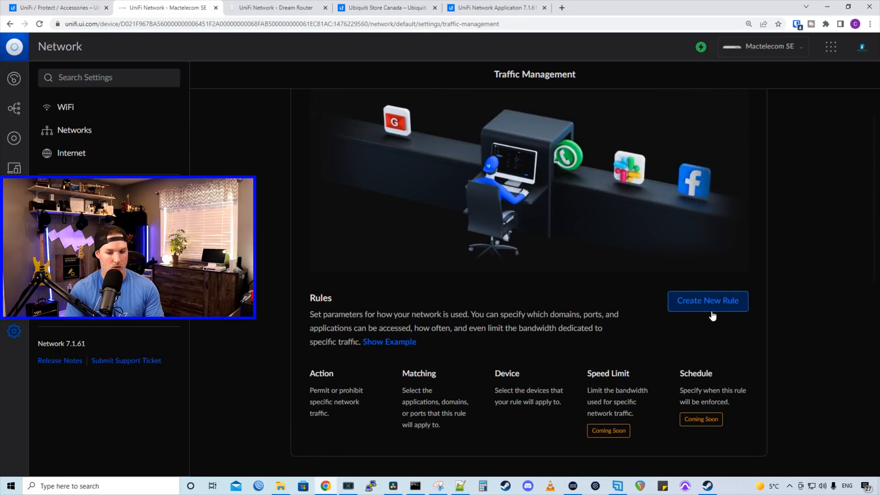
pyautogui.click(706, 301)
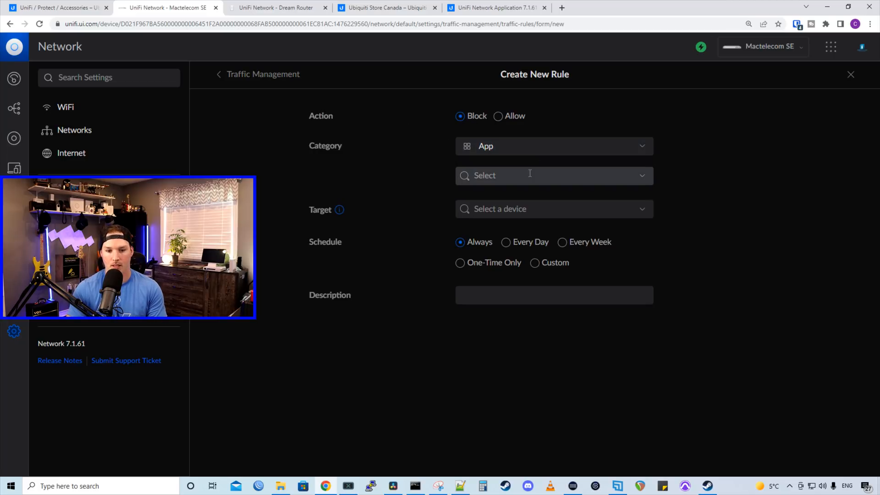
pyautogui.click(553, 175)
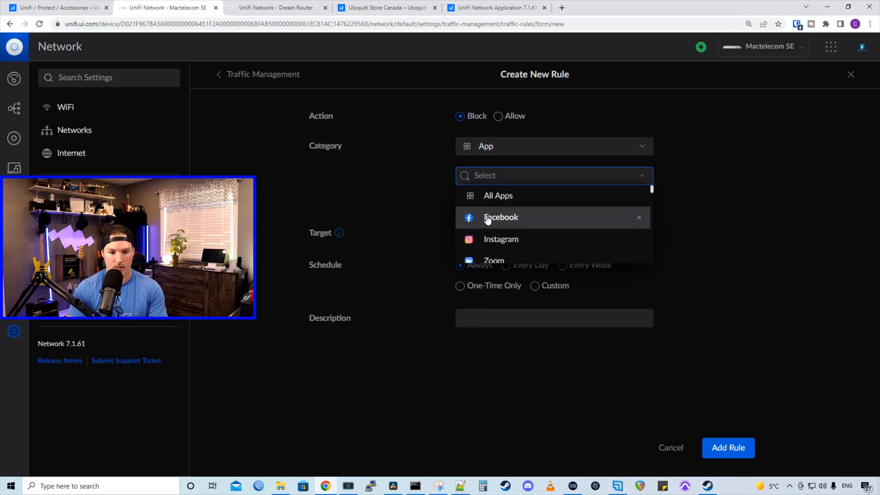
pyautogui.click(500, 217)
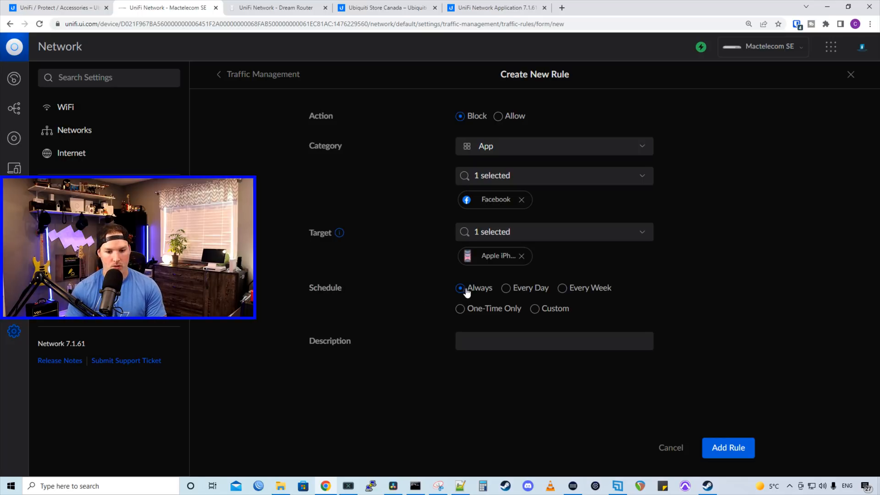
pyautogui.moveTo(521, 291)
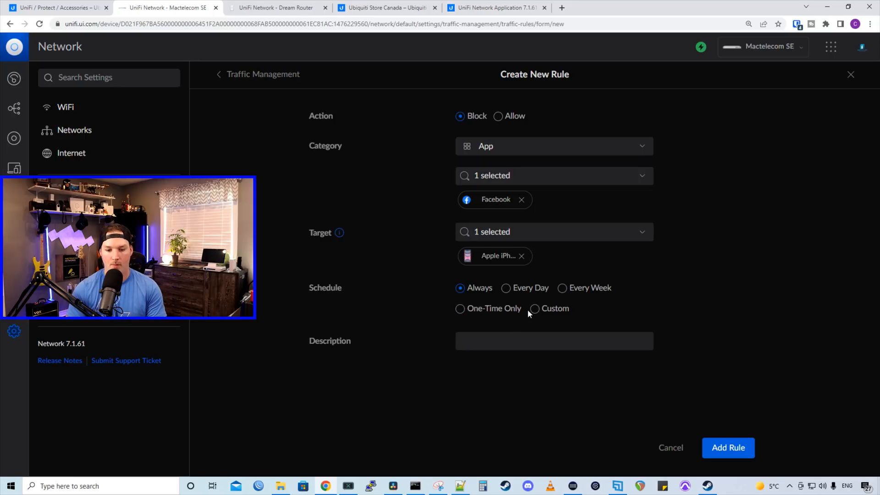
# Set the rule's schedule to Custom for the iPhone target
pyautogui.click(535, 308)
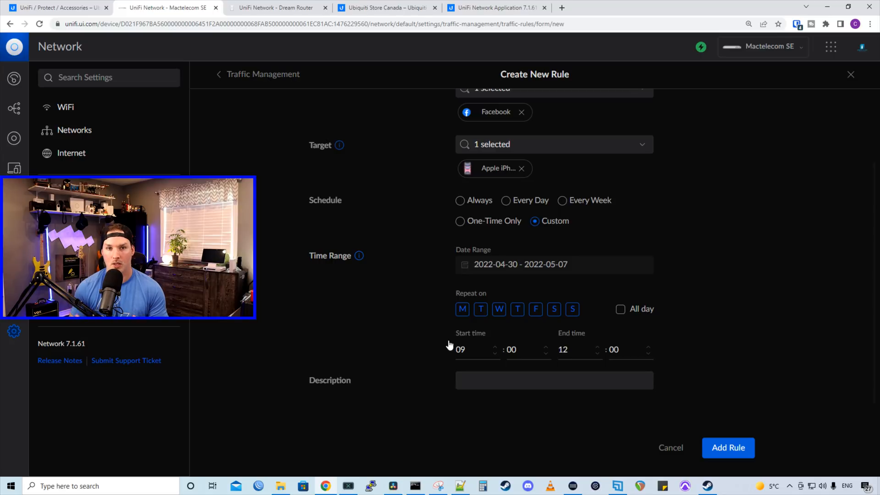
pyautogui.click(275, 7)
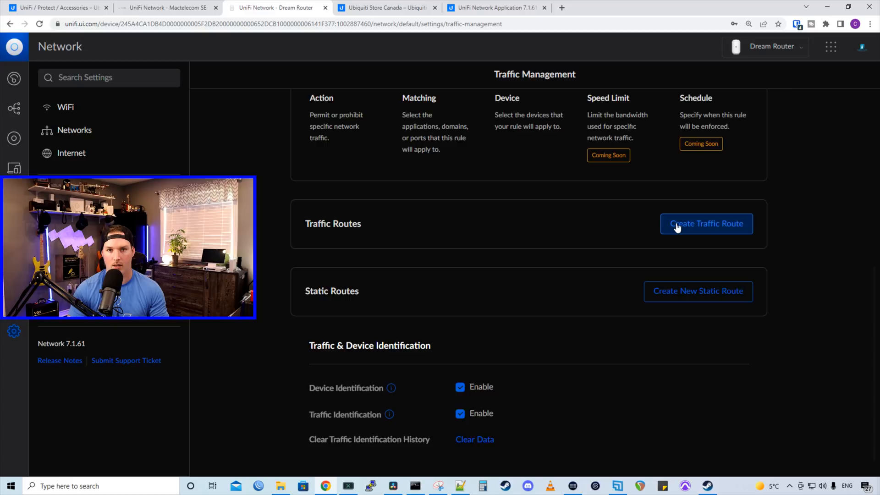
# Start a new traffic route and choose Internet as its category
pyautogui.click(706, 223)
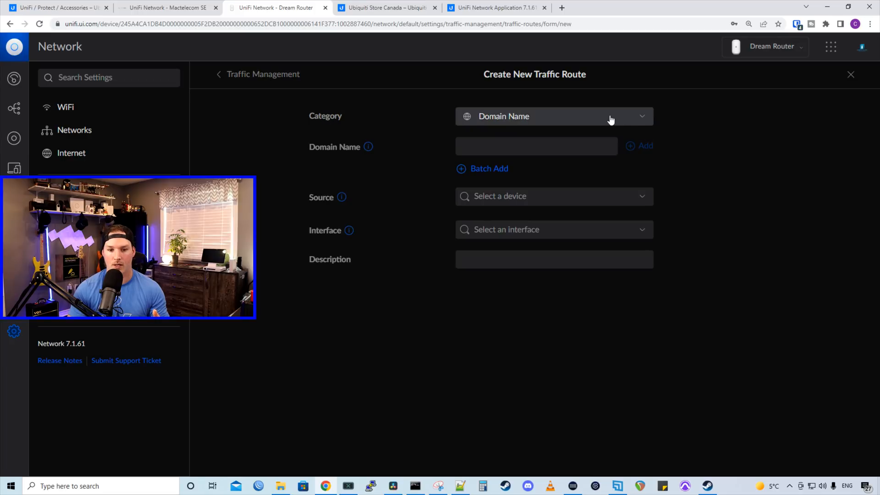
pyautogui.click(553, 116)
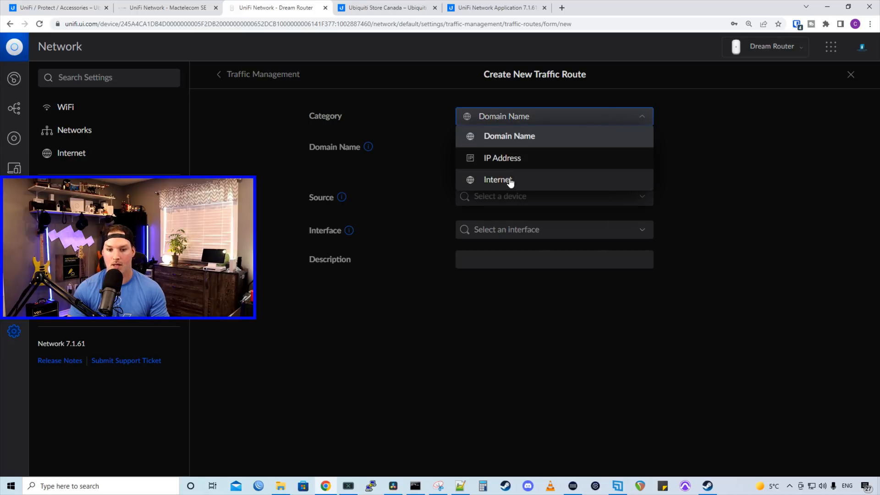
pyautogui.click(497, 179)
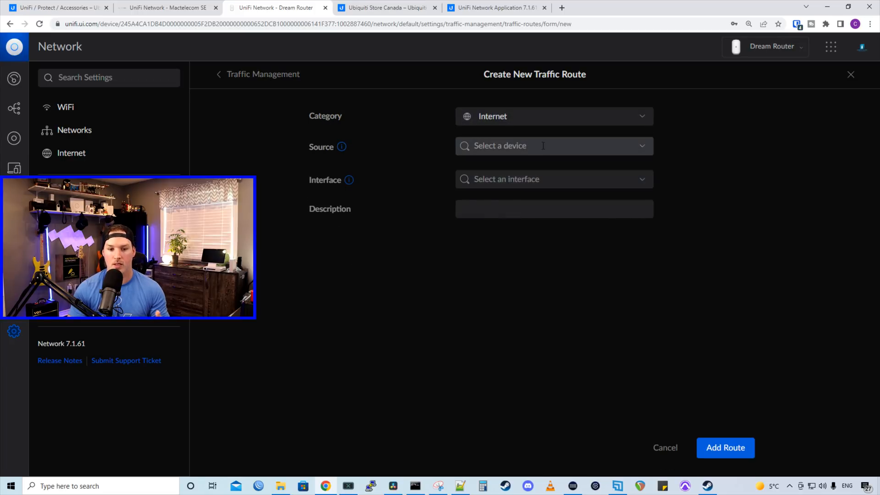
# Review the available source devices and interfaces for the route
pyautogui.click(553, 146)
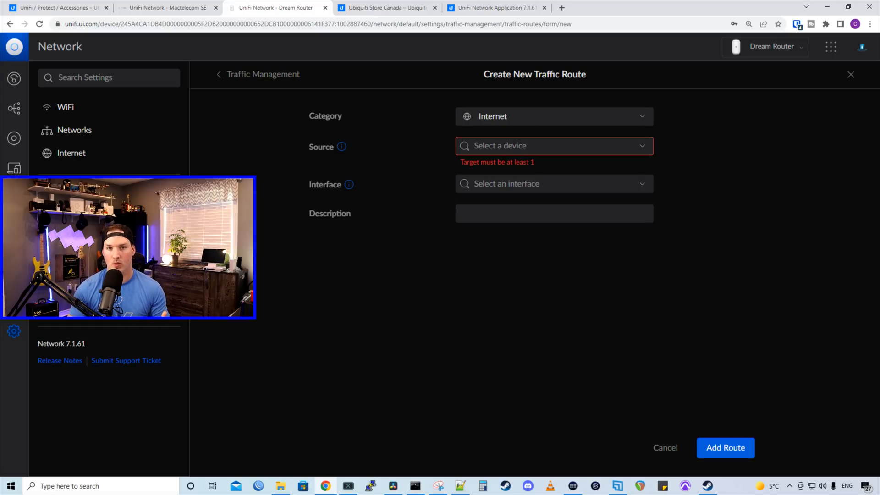
pyautogui.click(553, 184)
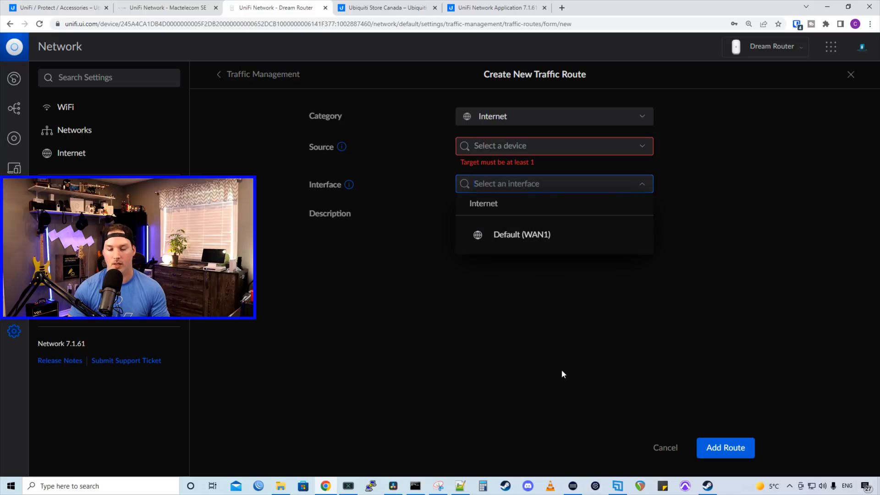
pyautogui.click(554, 362)
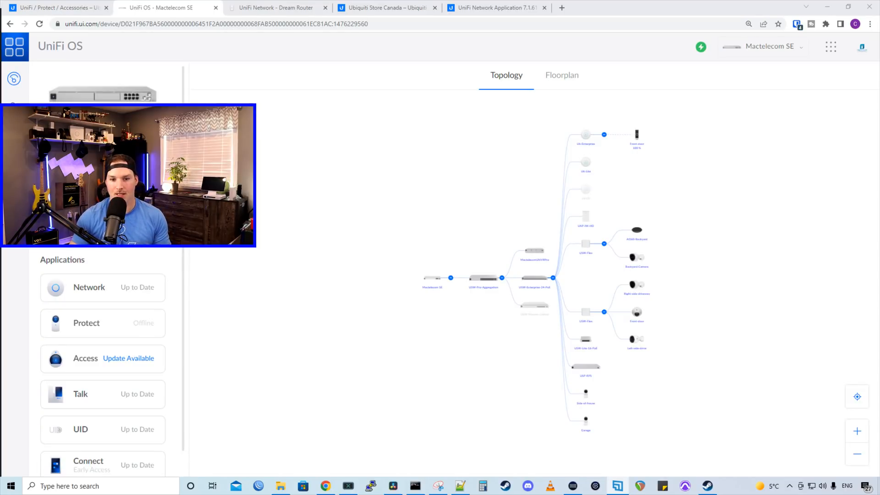
# Show the floorplan's WiFi heatmap on 2.4 GHz and 5 GHz, then camera coverage areas
pyautogui.click(562, 74)
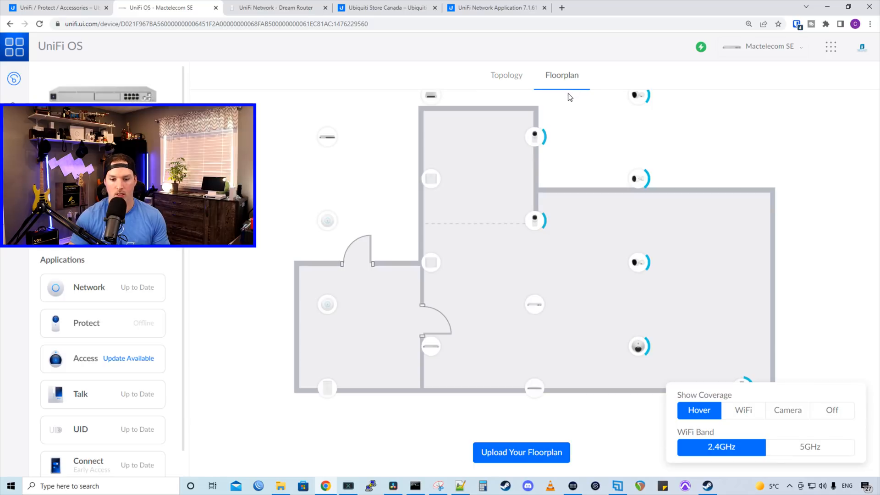
pyautogui.scroll(-3)
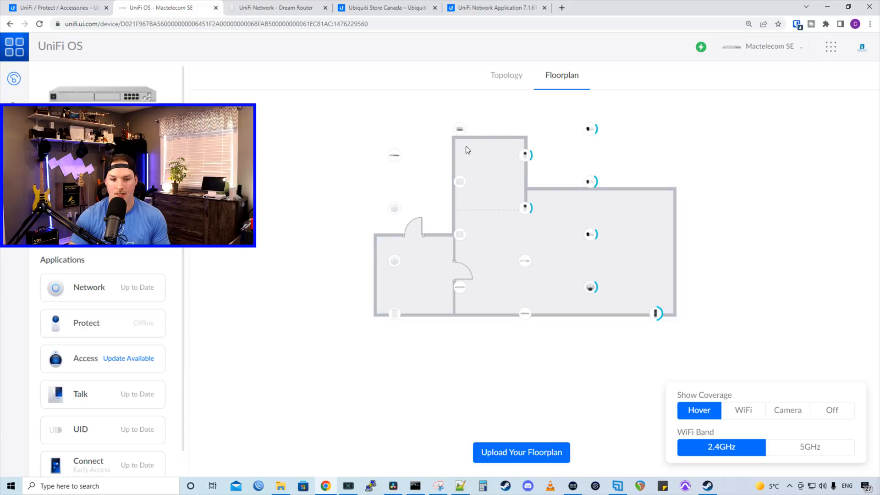
pyautogui.moveTo(516, 402)
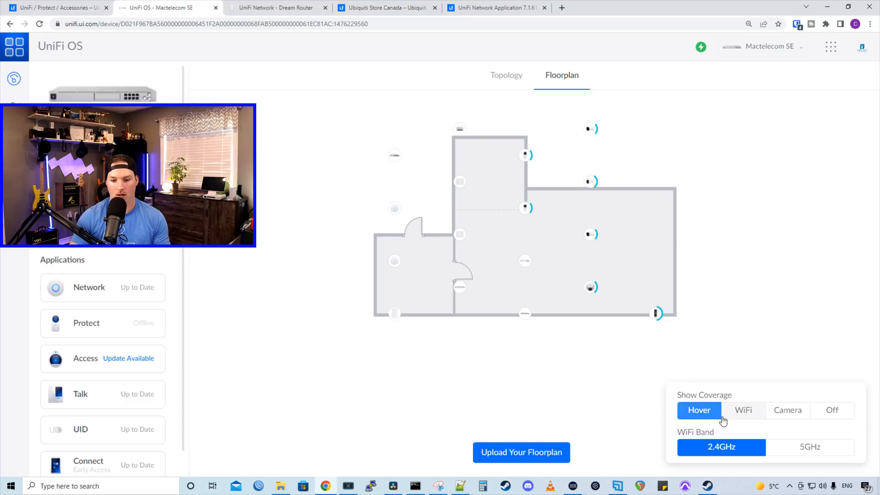
pyautogui.moveTo(459, 182)
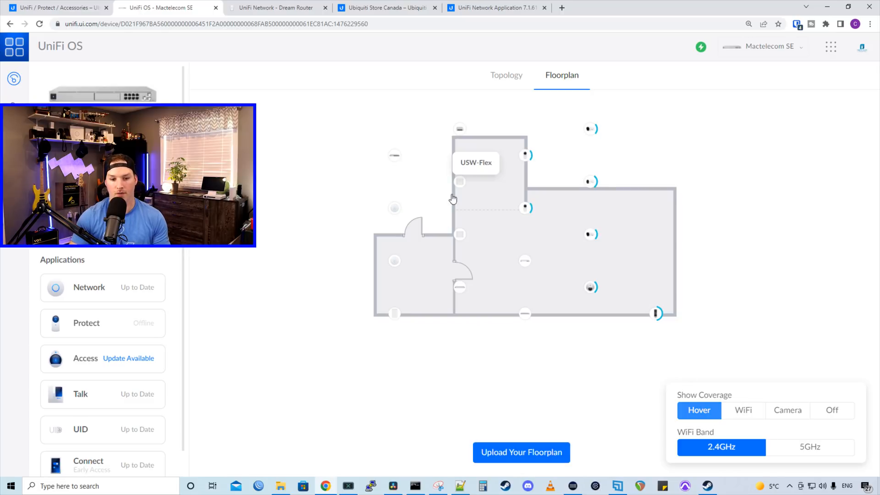
pyautogui.moveTo(750, 424)
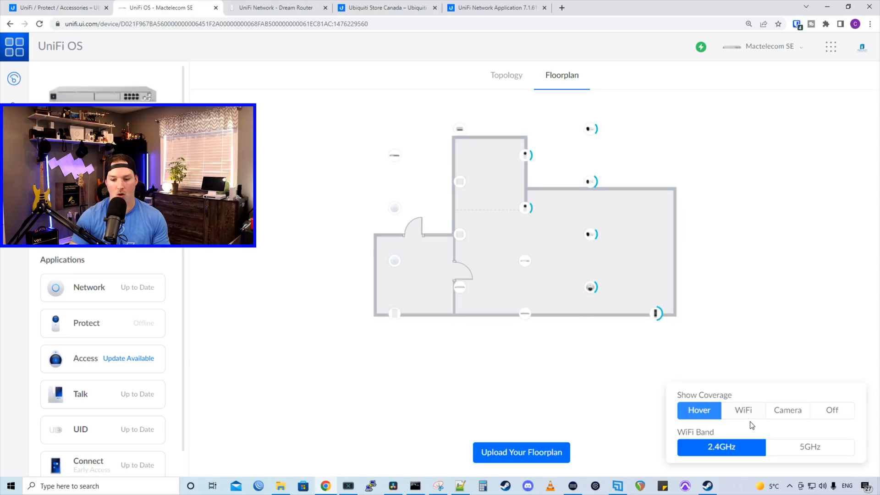
pyautogui.click(743, 410)
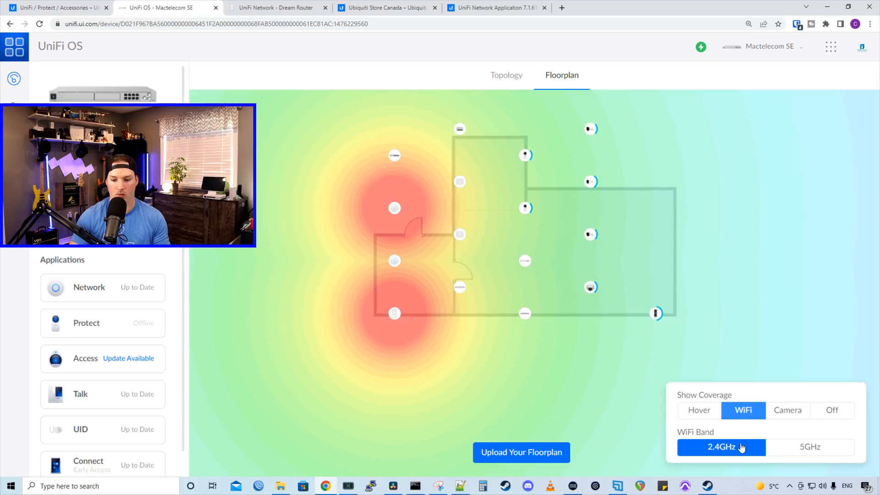
pyautogui.click(809, 446)
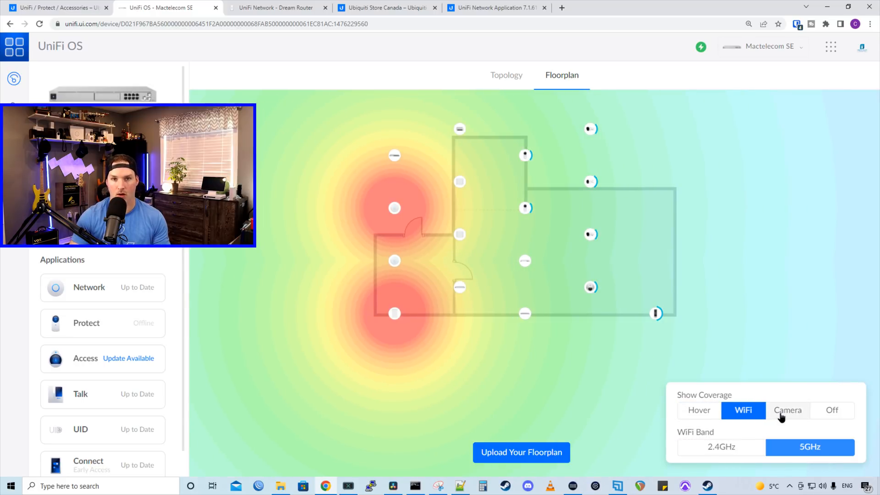
pyautogui.click(787, 411)
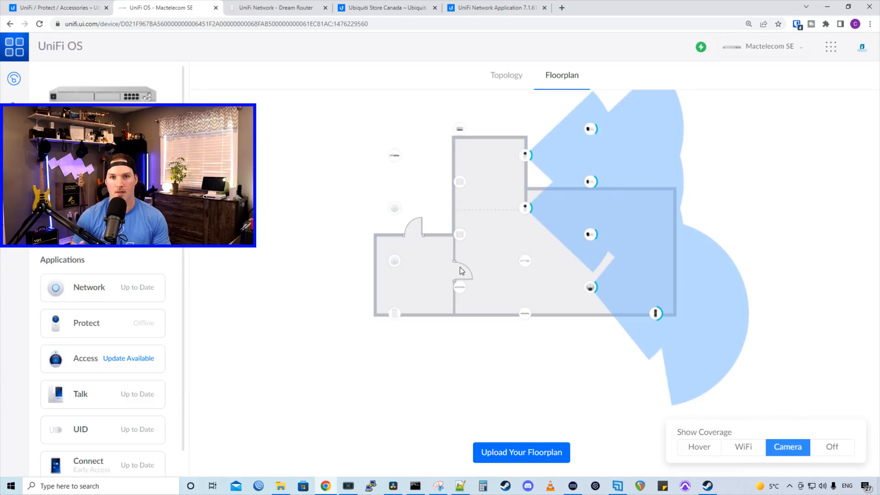